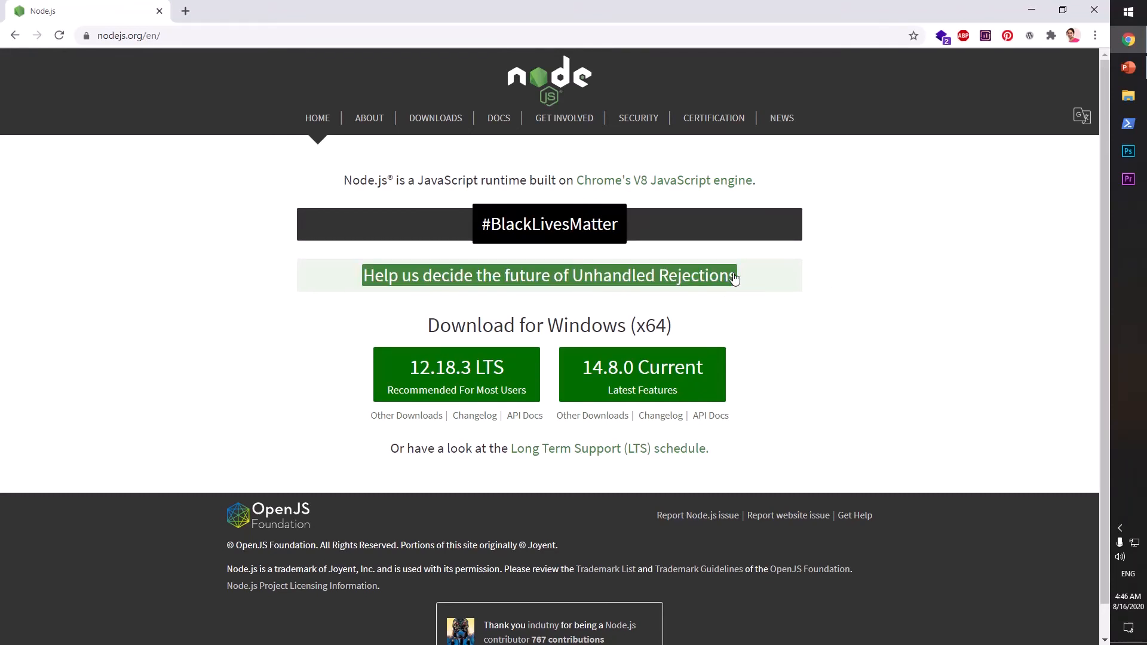
mouse_move(984, 428)
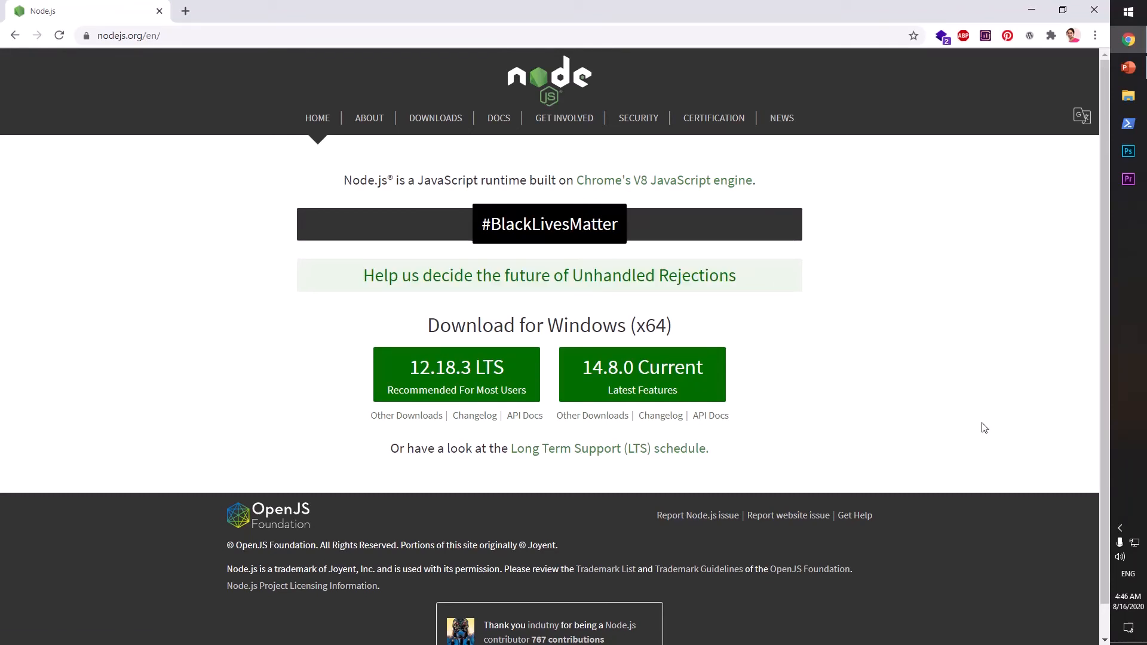
mouse_move(763, 175)
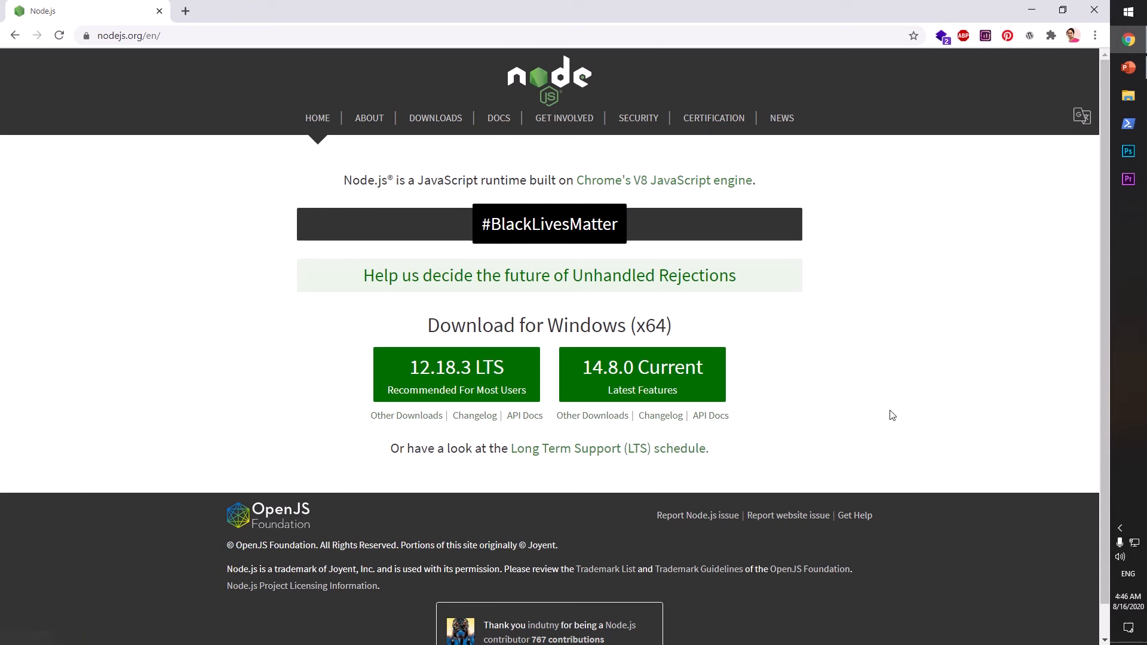
mouse_move(904, 433)
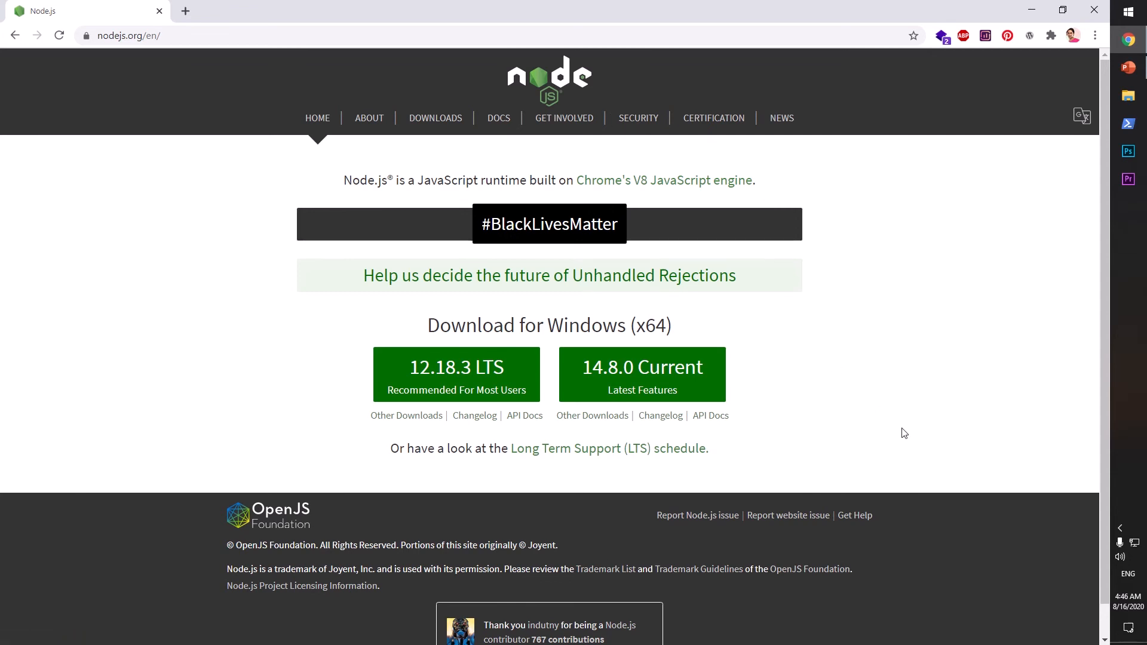
mouse_move(960, 180)
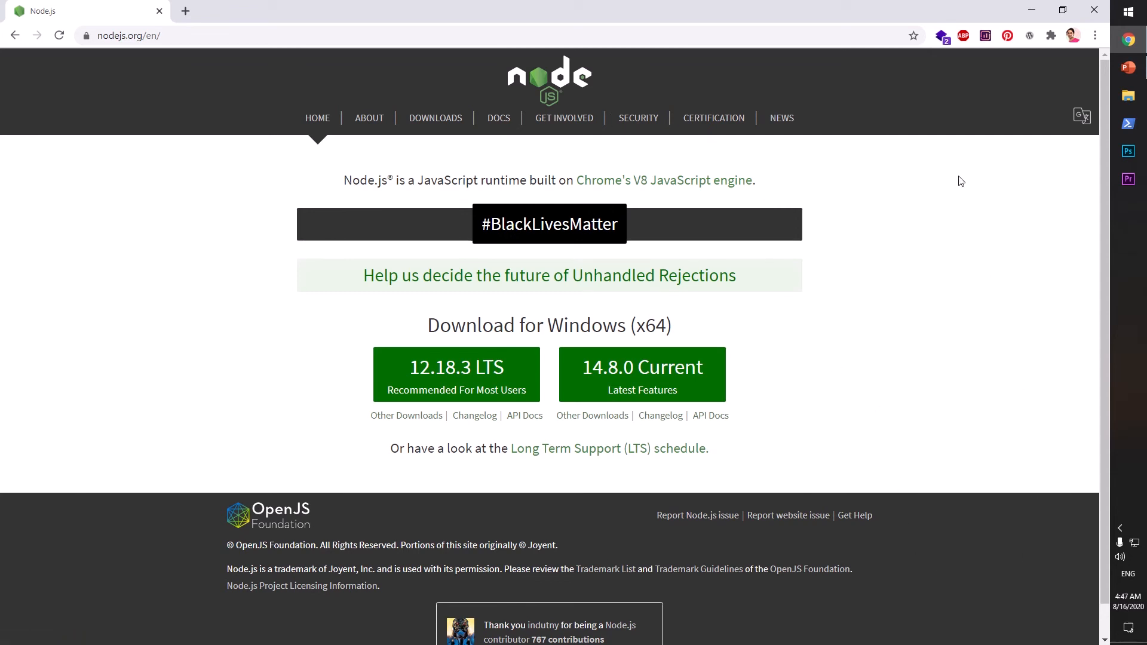
mouse_move(1112, 38)
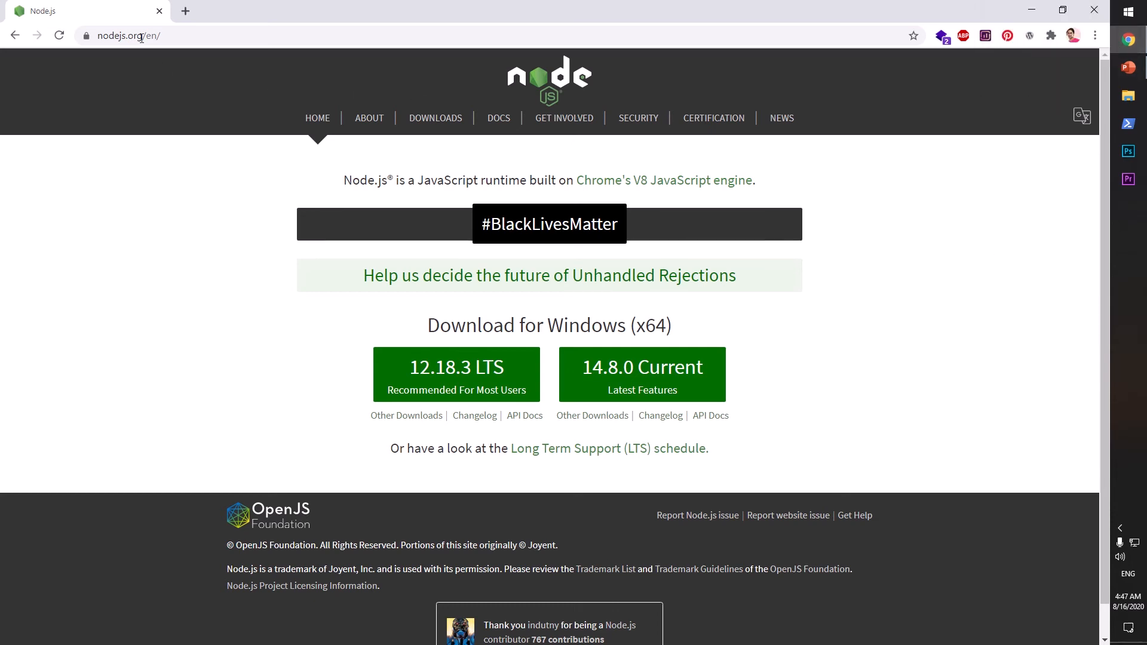
Download the node-v12.18.3-x64.msi LTS Windows installer from the Node.js website.
click(137, 35)
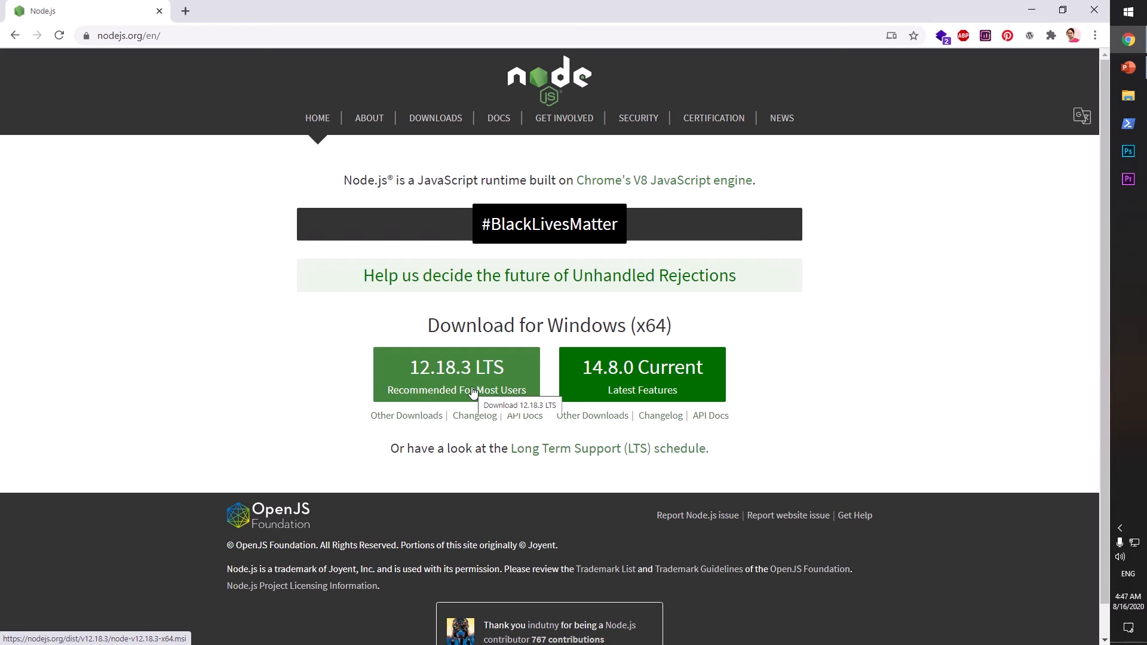
click(456, 375)
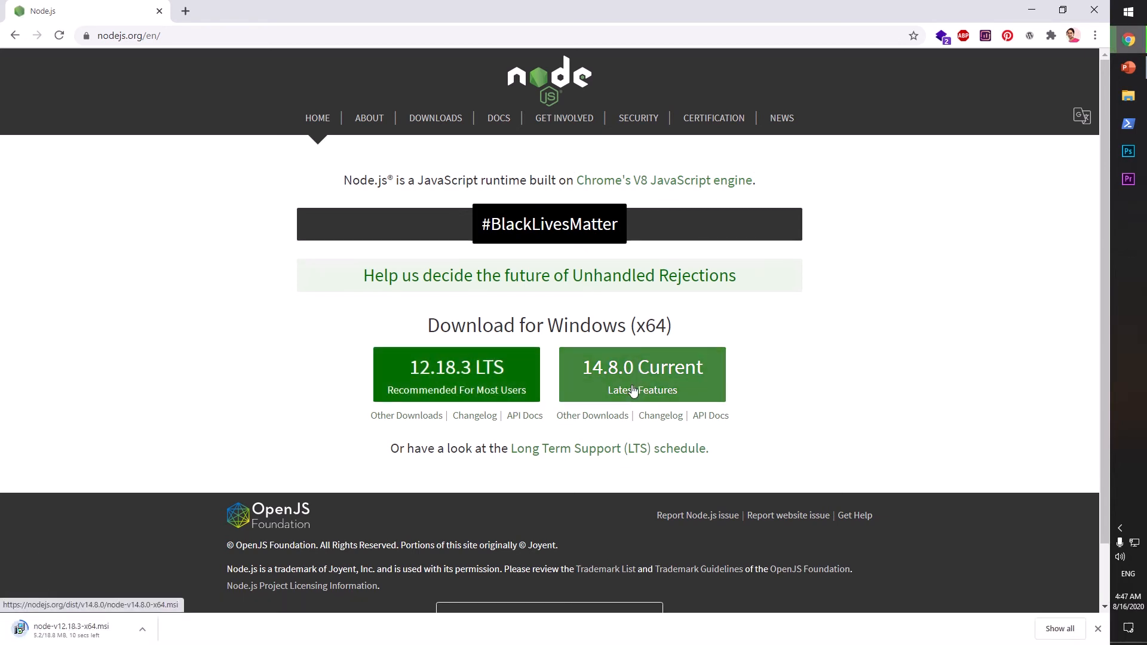
mouse_move(742, 438)
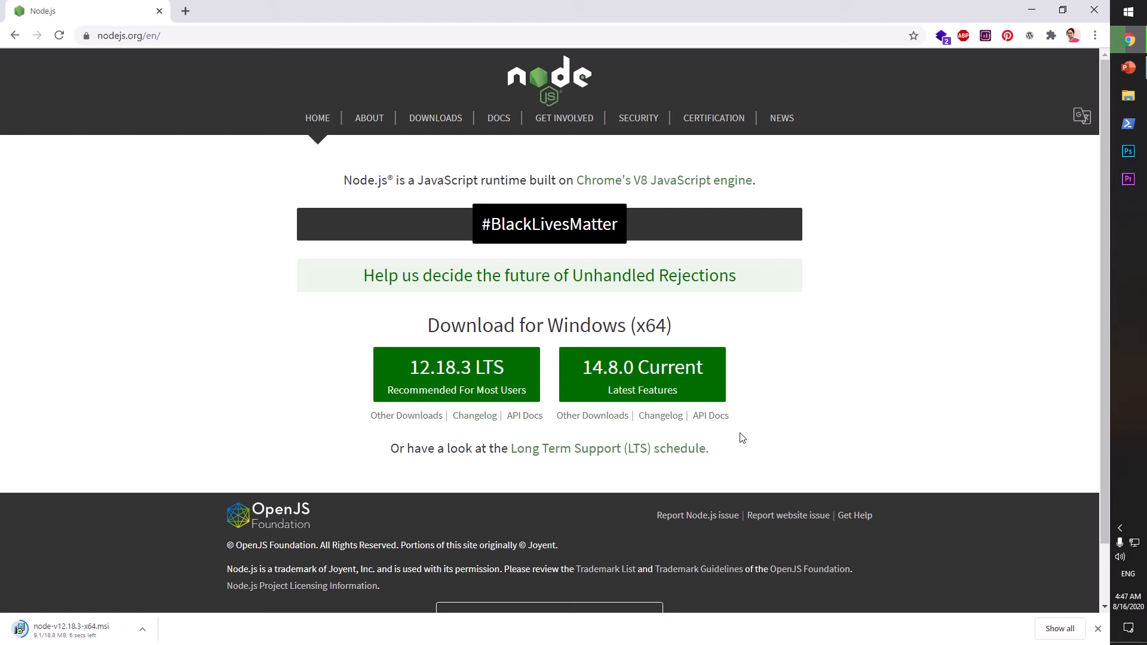
mouse_move(621, 362)
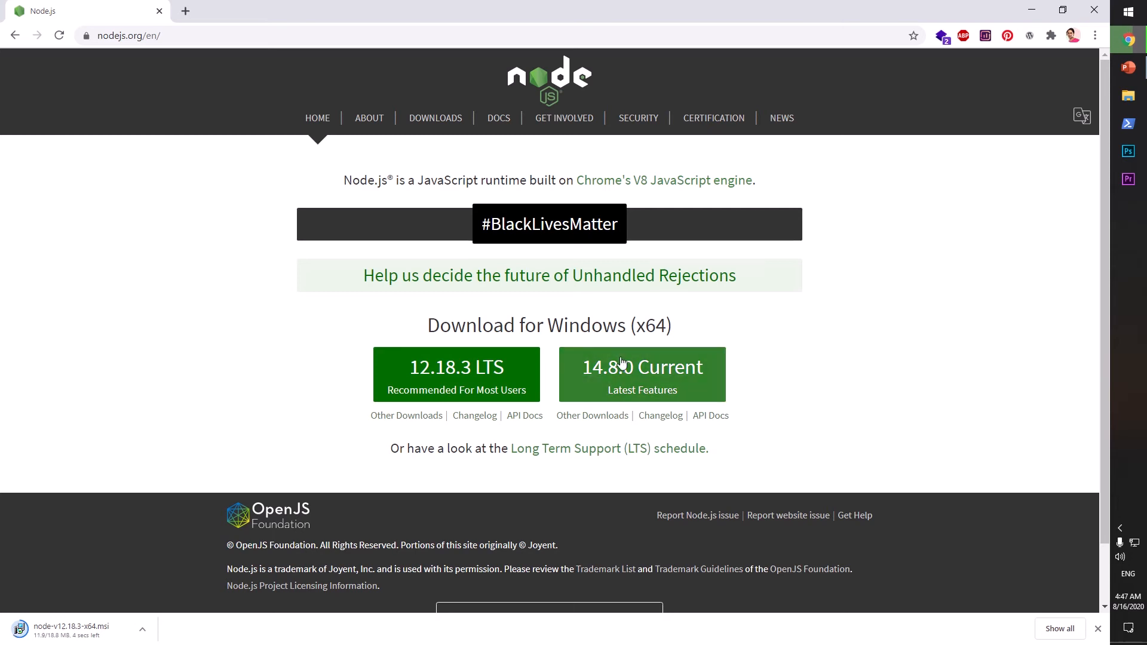
mouse_move(476, 424)
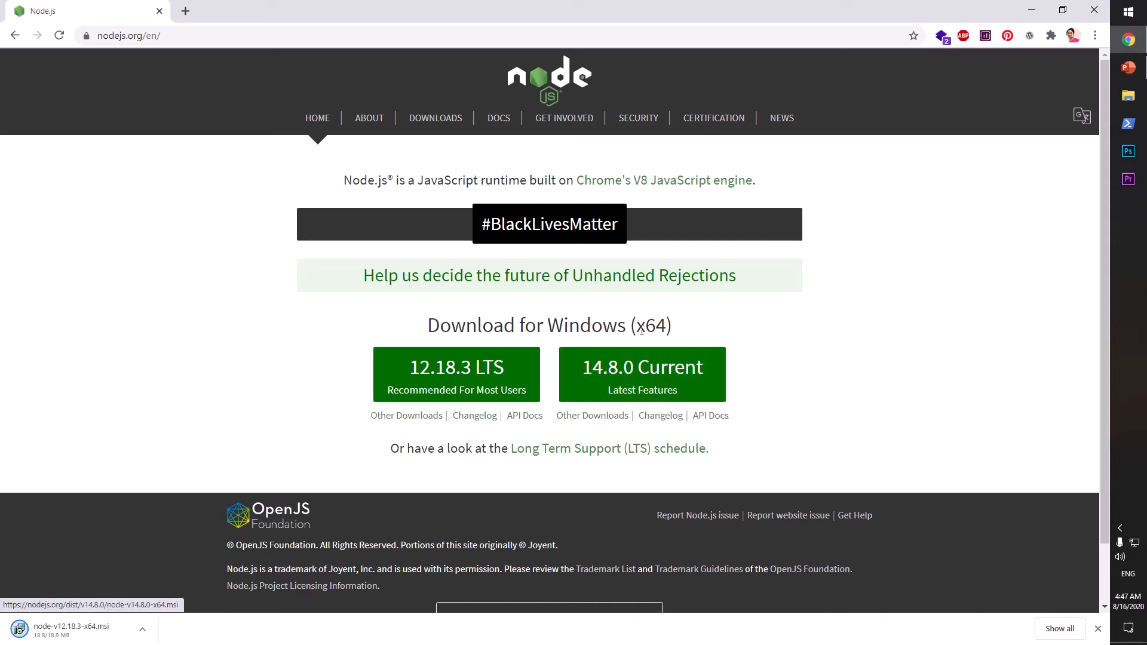
mouse_move(469, 325)
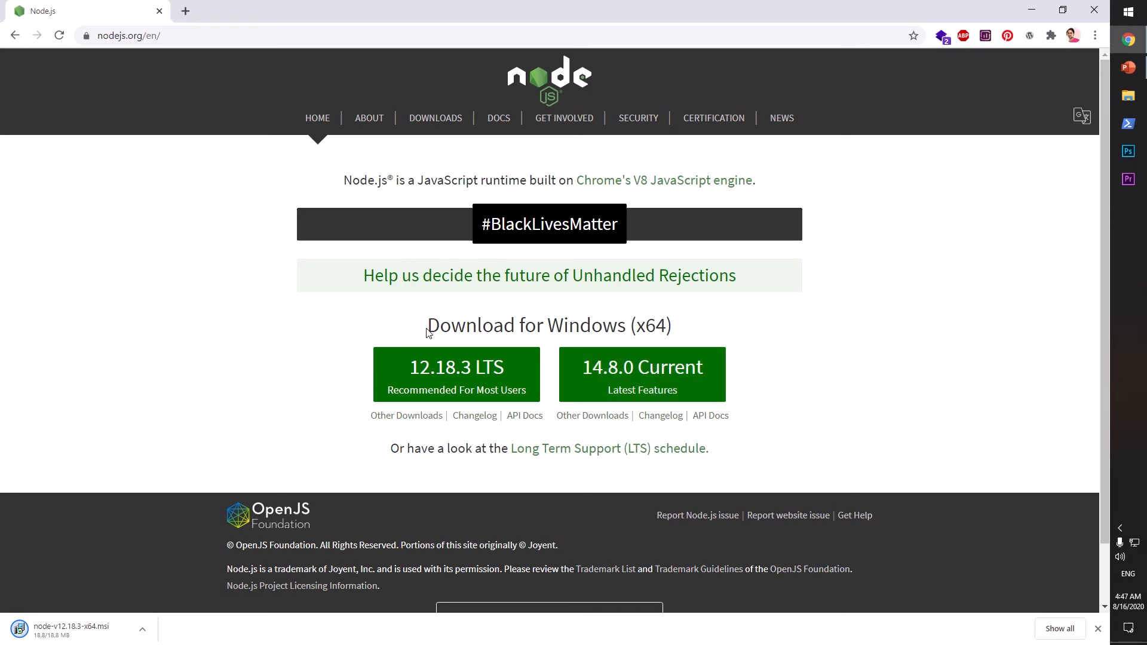
mouse_move(663, 325)
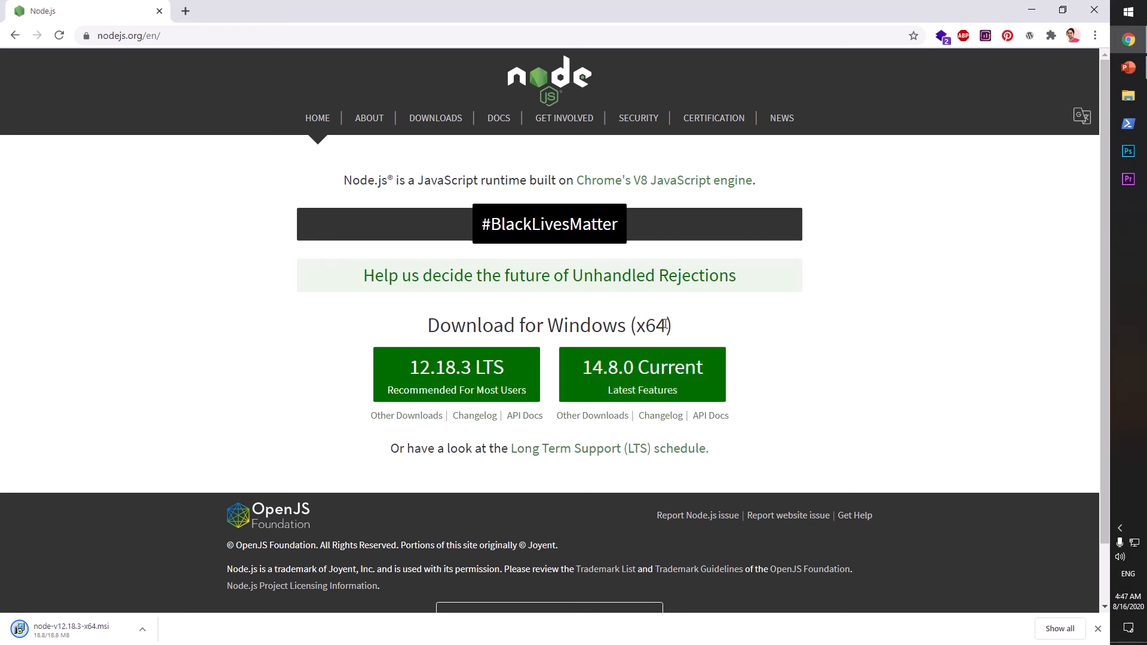
double_click(650, 325)
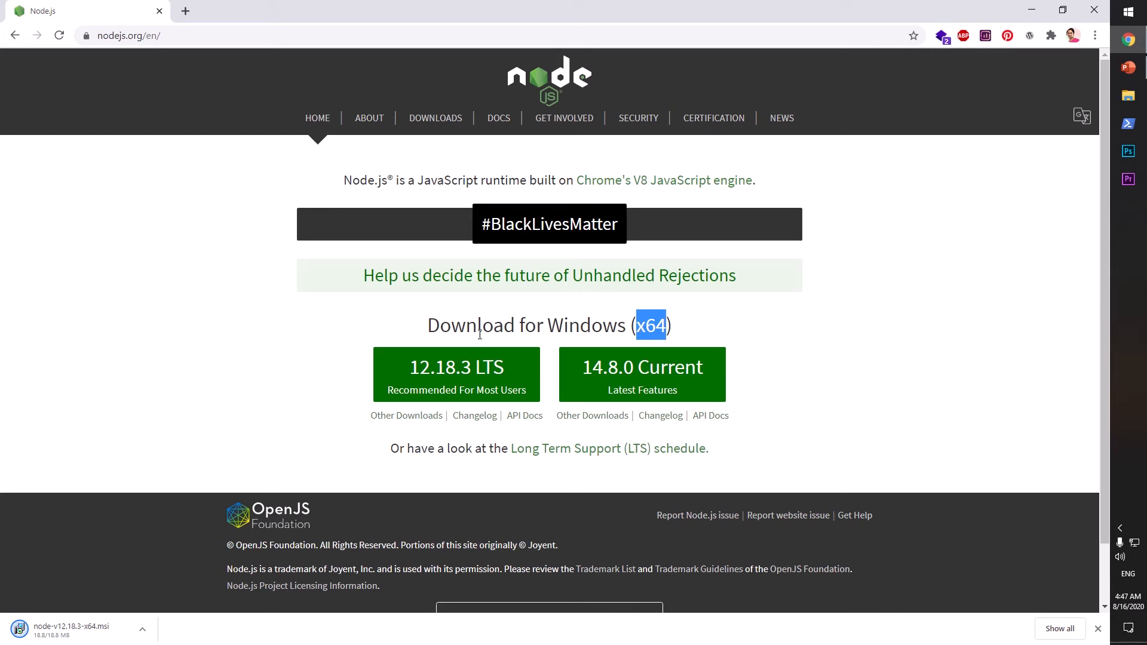
triple_click(548, 325)
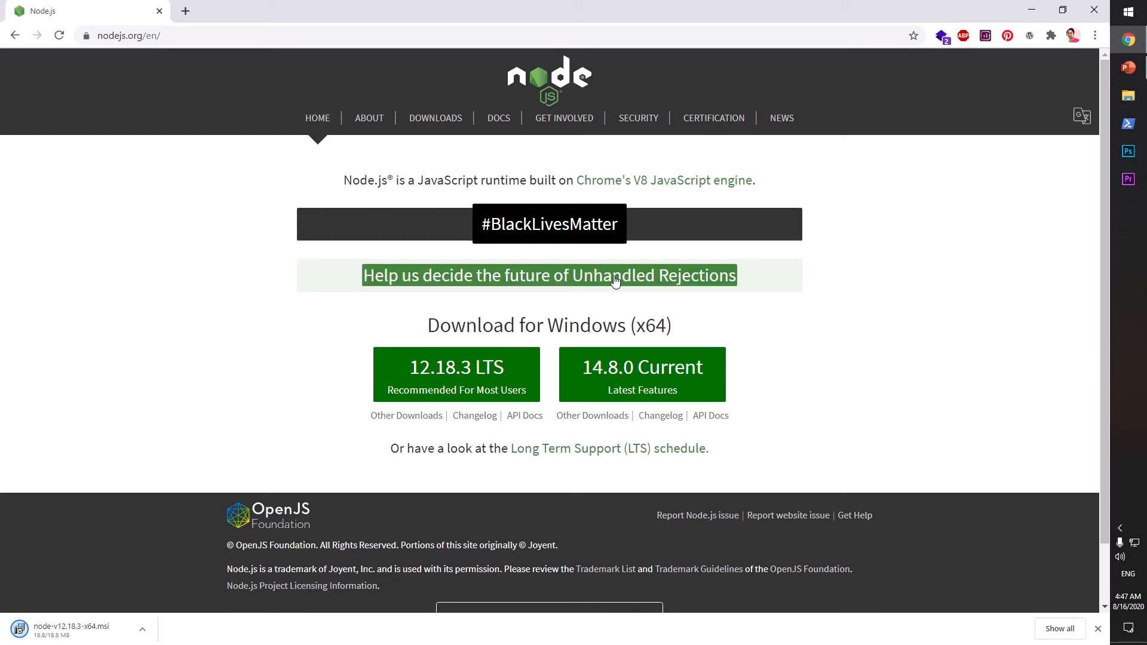
mouse_move(380, 423)
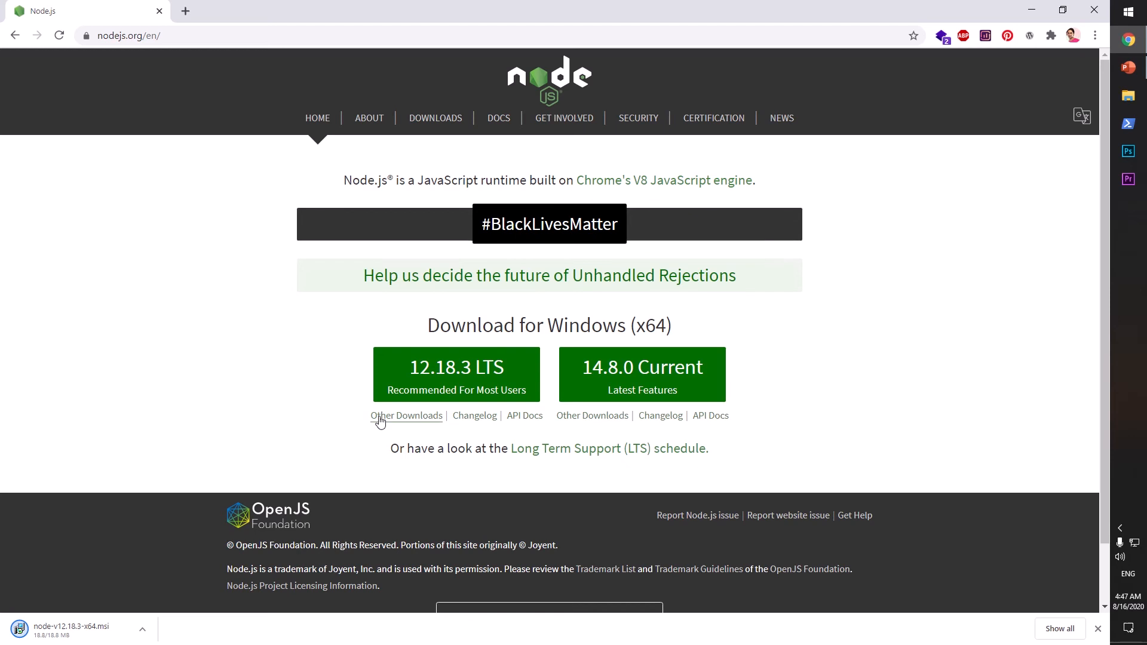
mouse_move(159, 581)
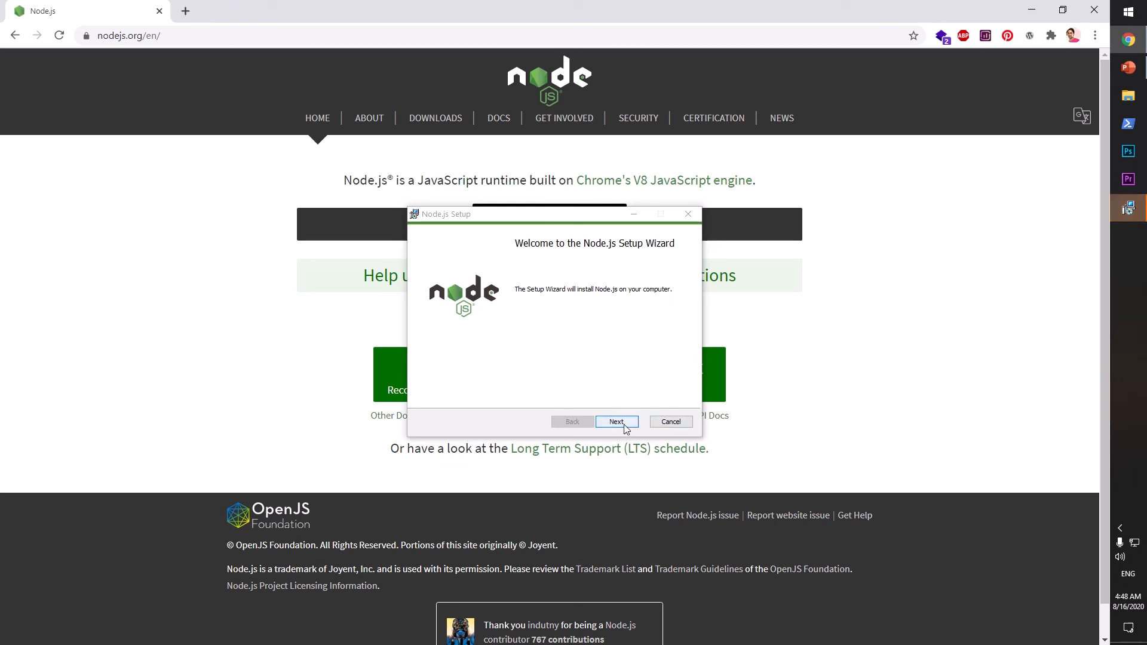
Accept the license agreement and reach the destination folder page showing C:\Program Files\nodejs\.
click(616, 422)
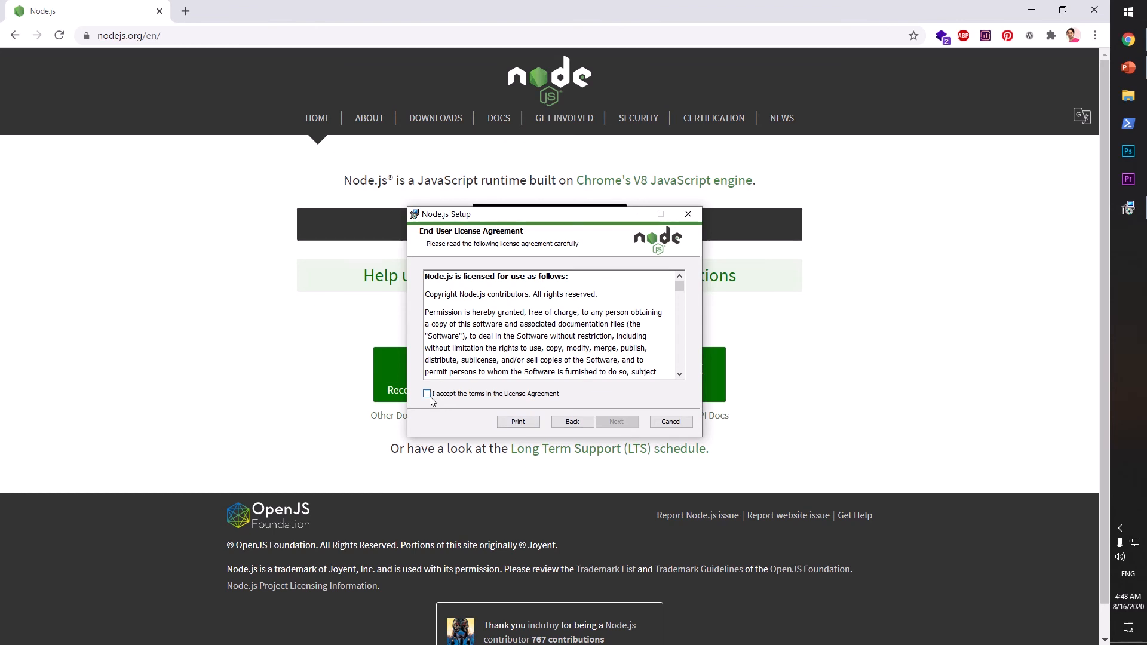
click(427, 394)
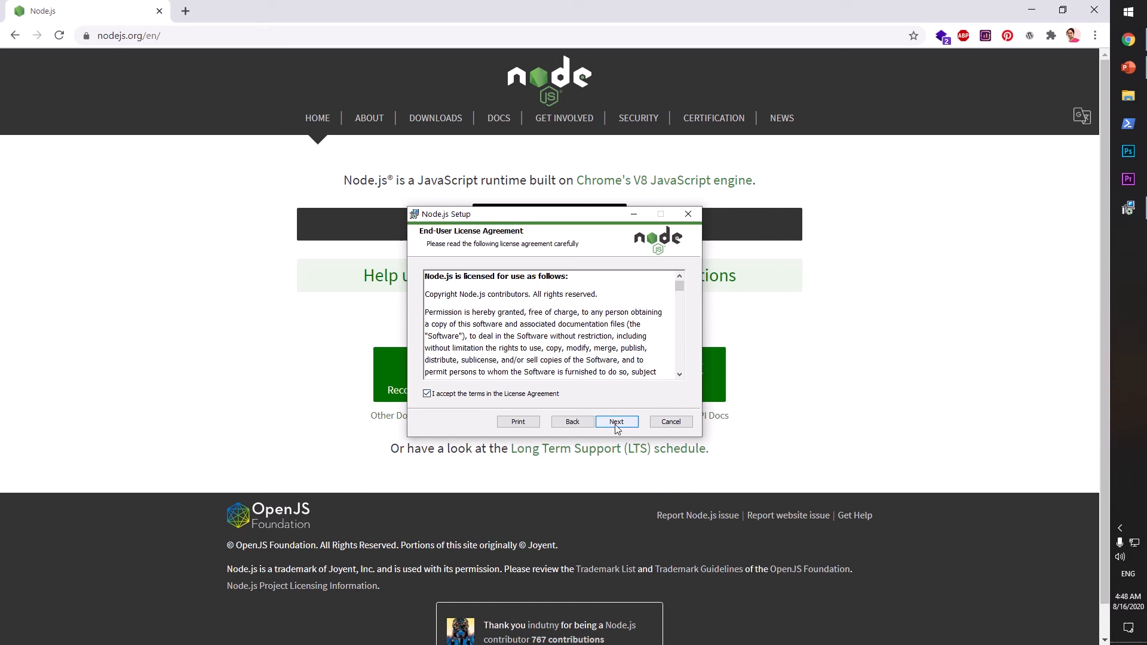
click(617, 421)
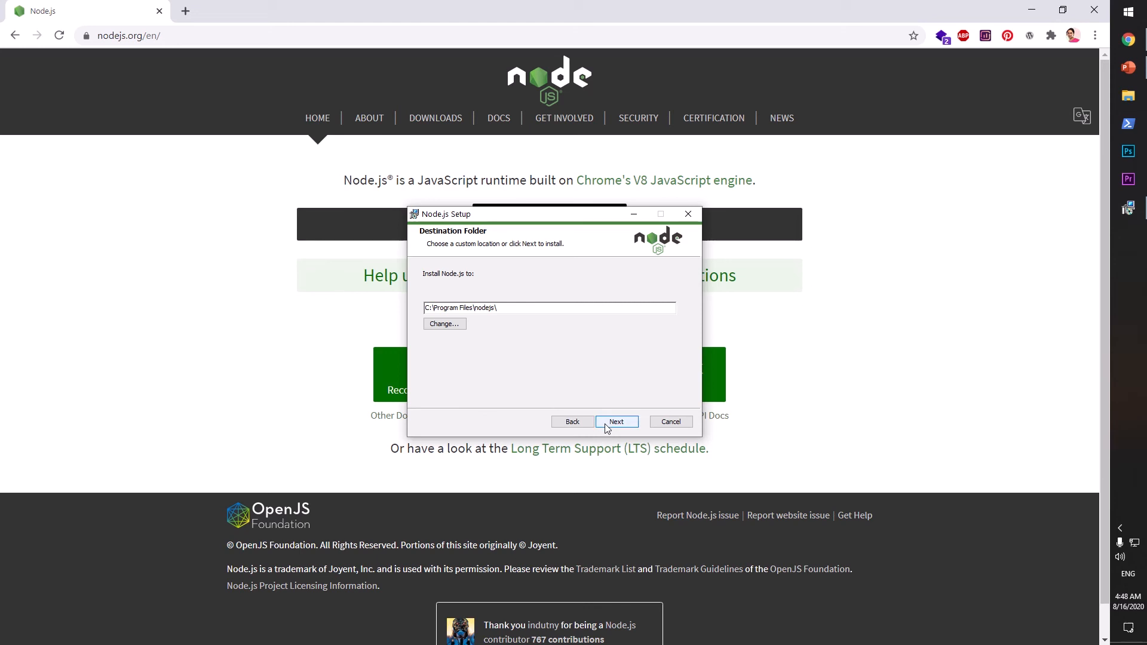
Keep the default install folder and default features including npm and Add to PATH.
click(616, 422)
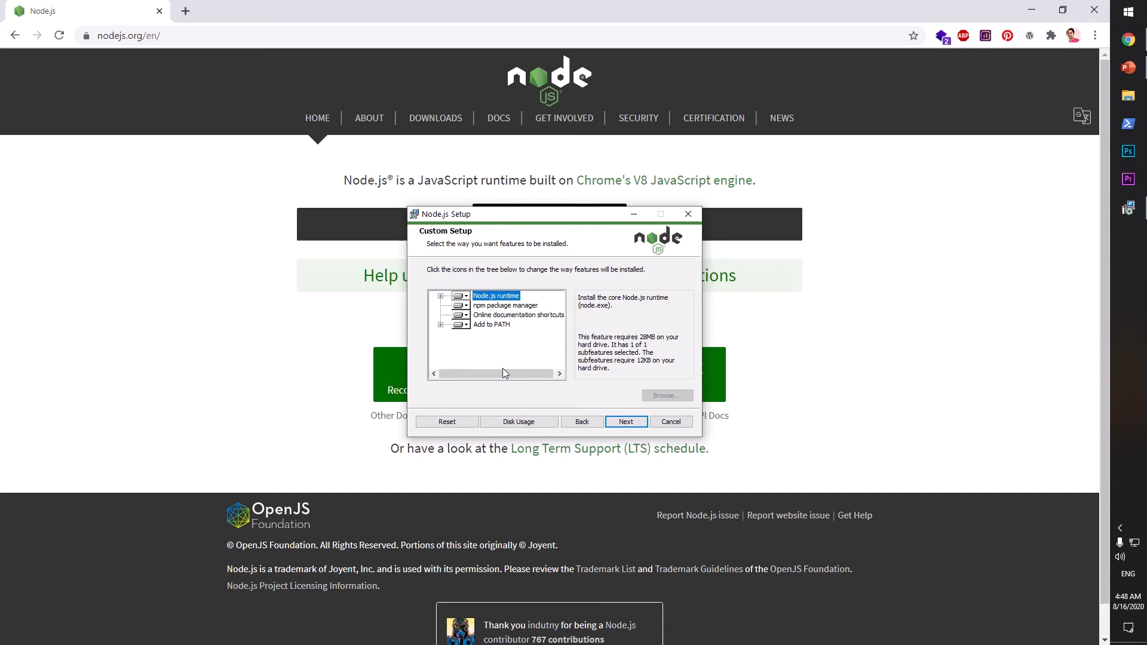
mouse_move(594, 395)
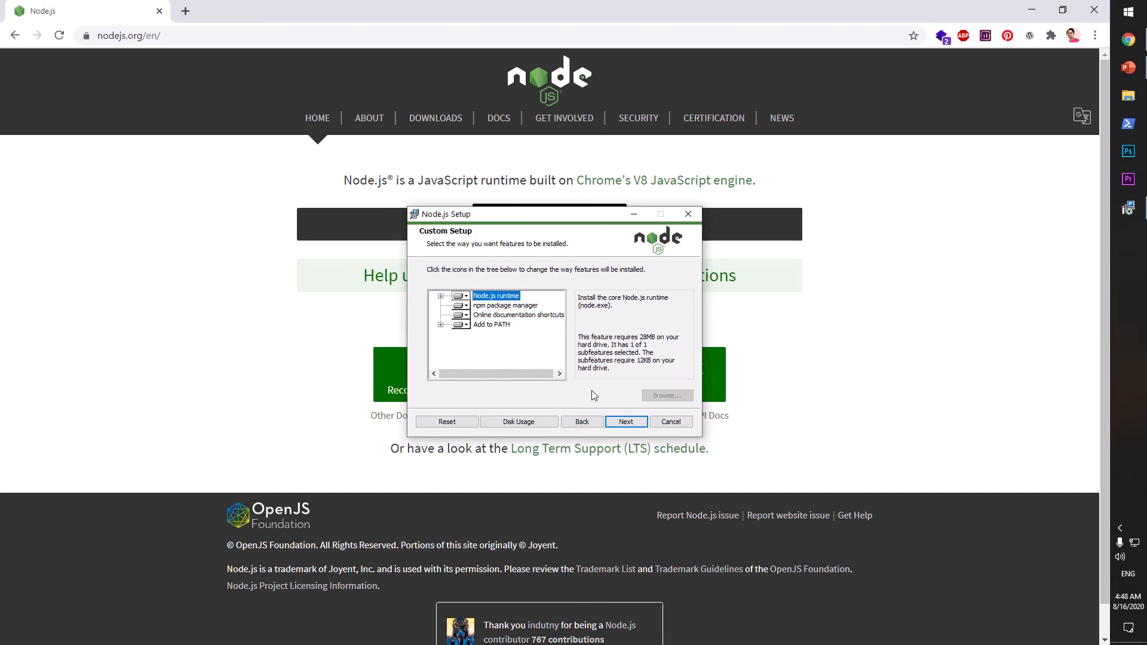
mouse_move(572, 385)
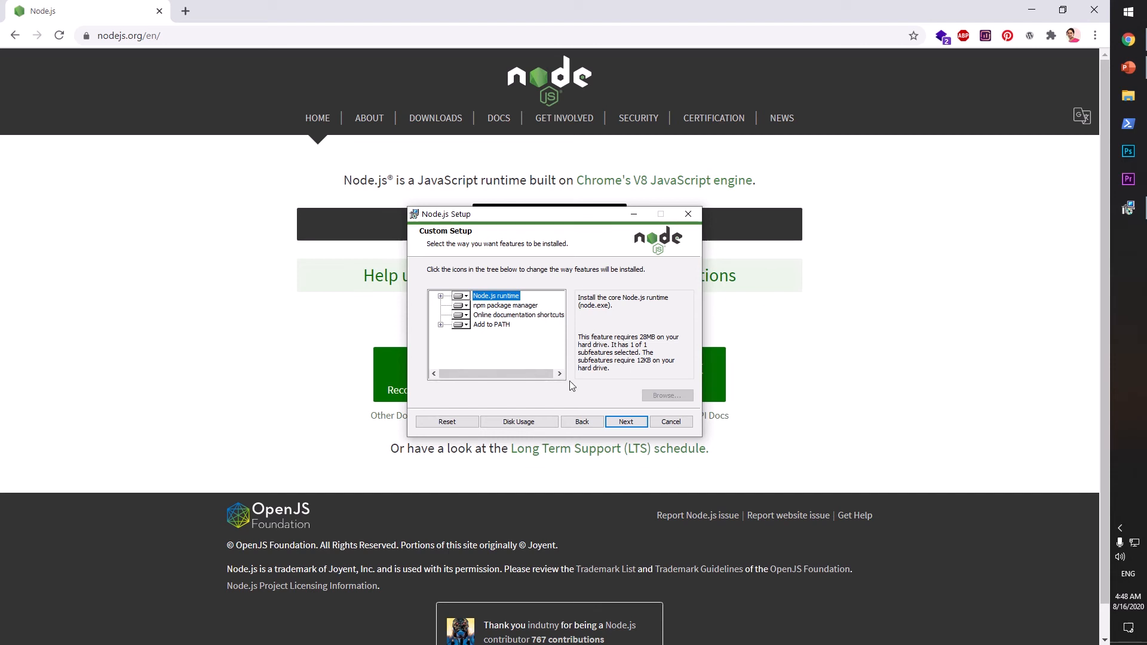
mouse_move(551, 329)
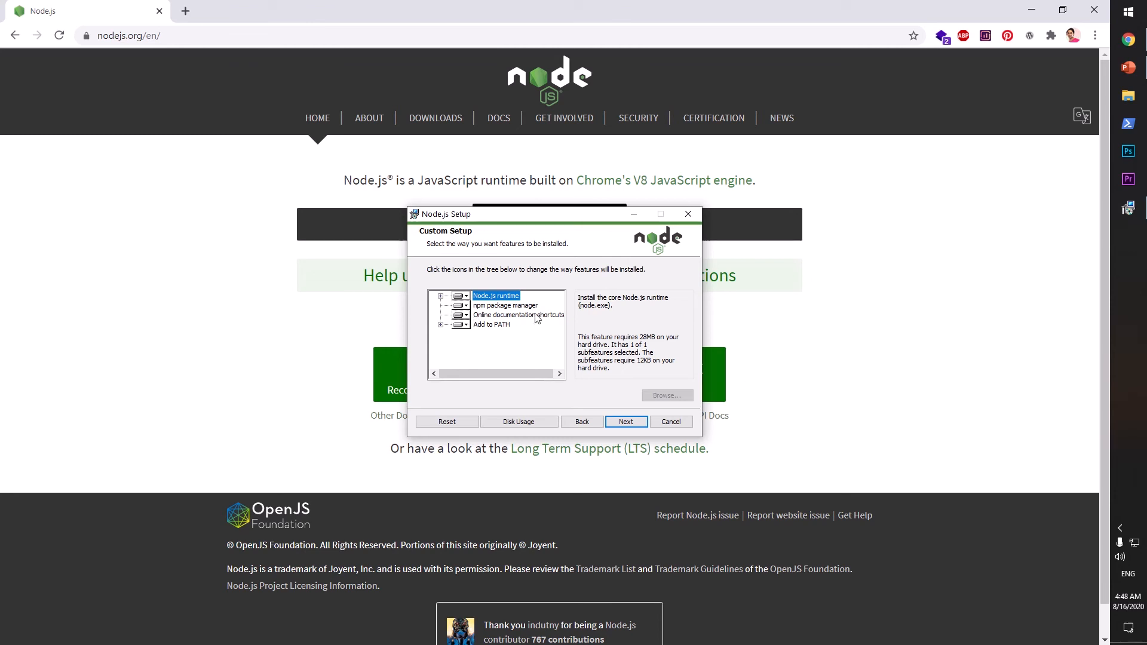
mouse_move(494, 325)
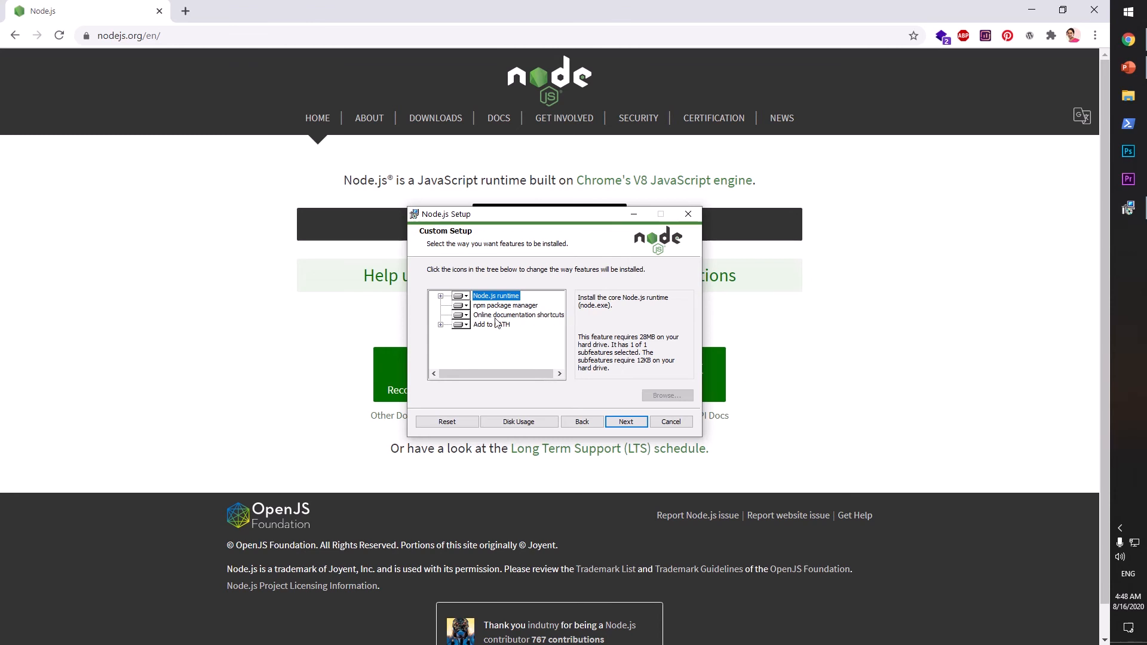
mouse_move(555, 327)
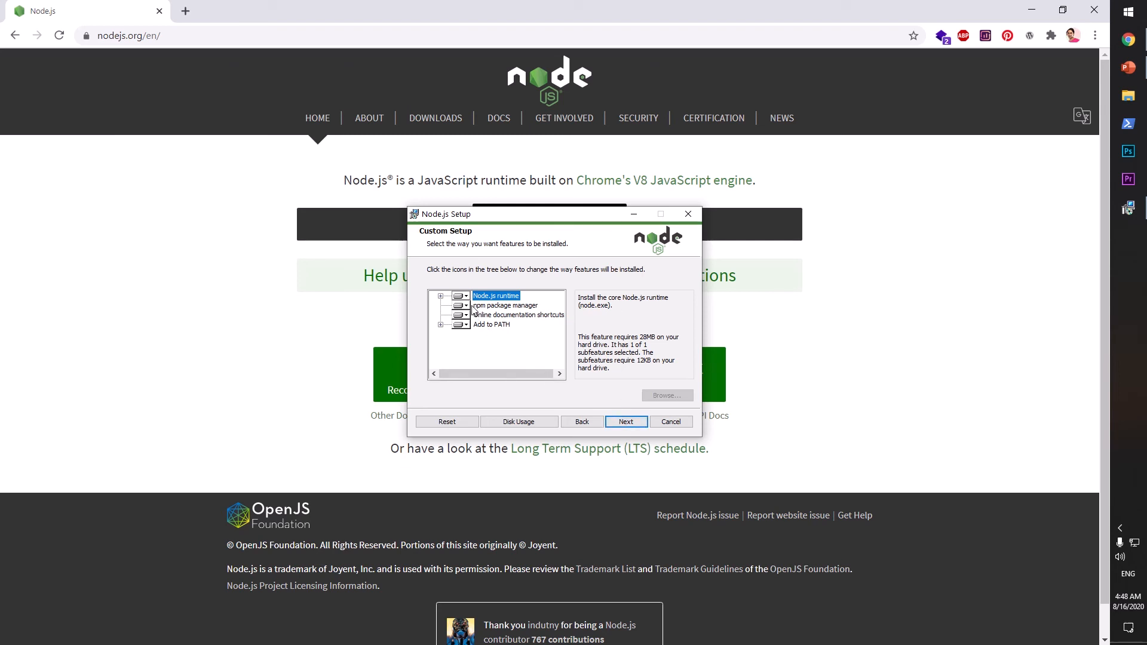
mouse_move(512, 315)
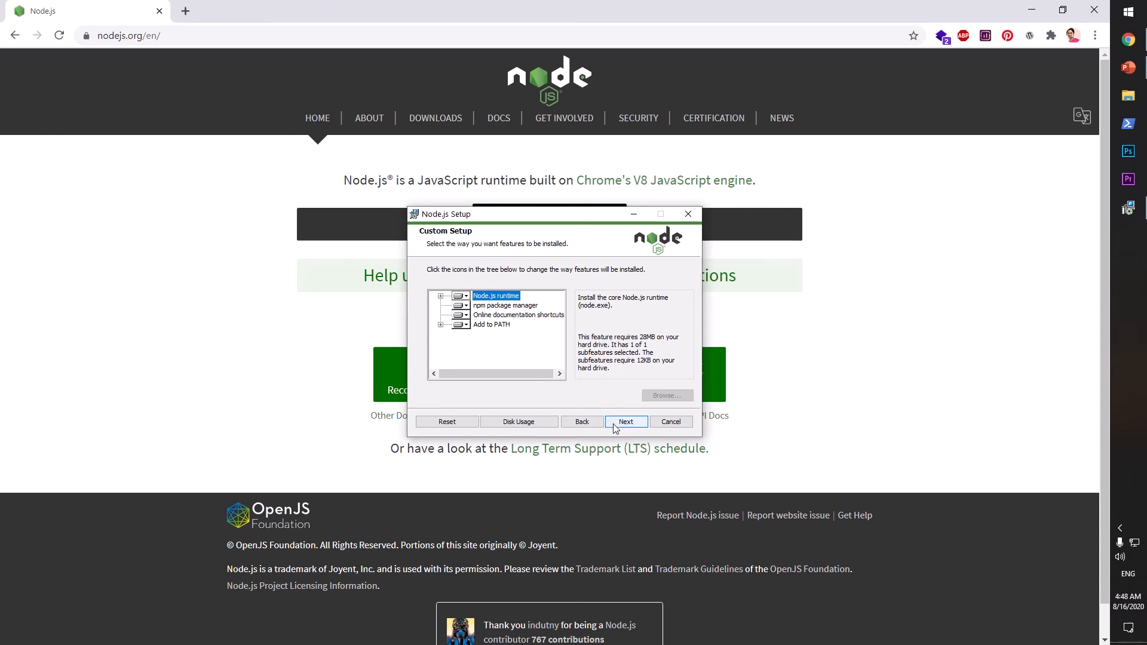
click(627, 421)
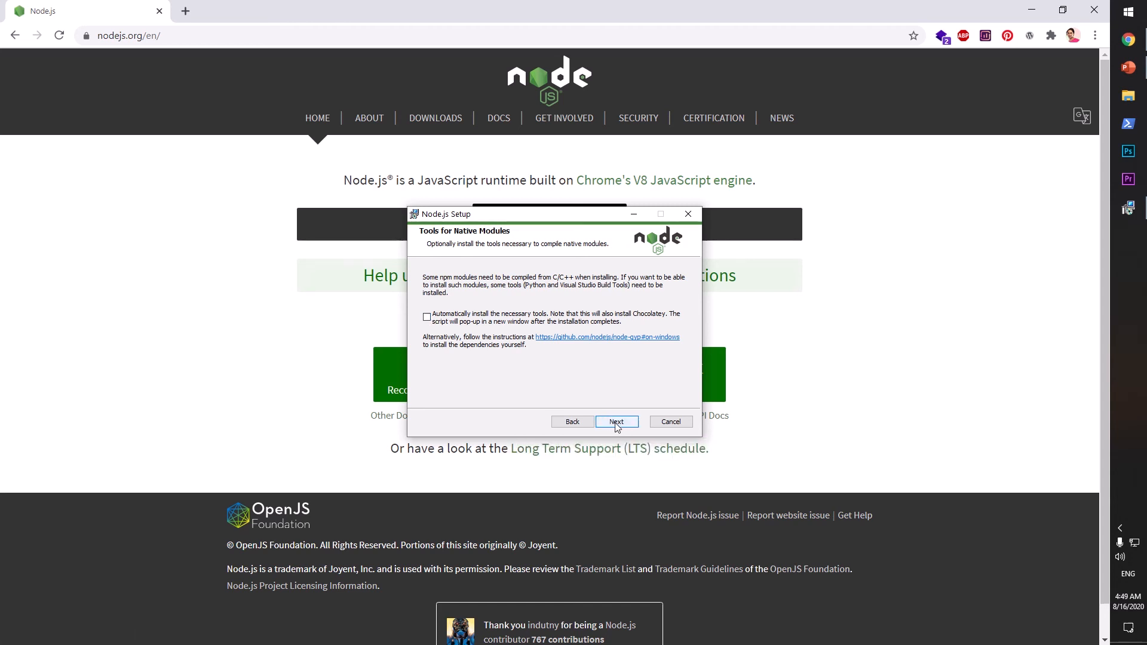
Install Node.js without native-module tools and finish the setup wizard.
click(617, 421)
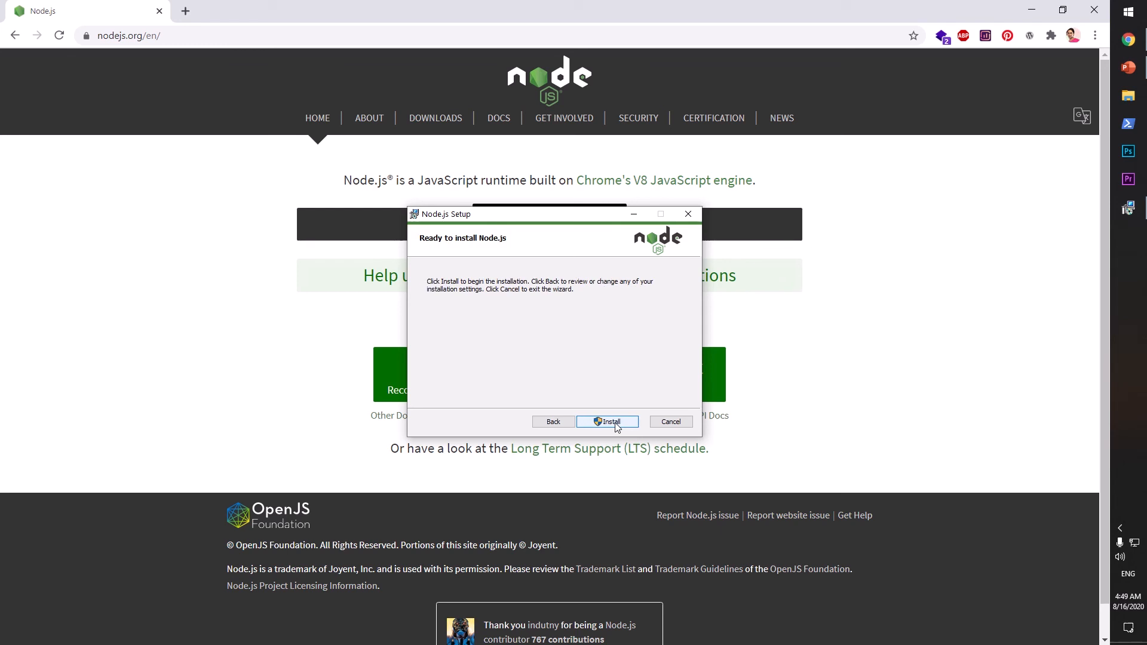
click(607, 422)
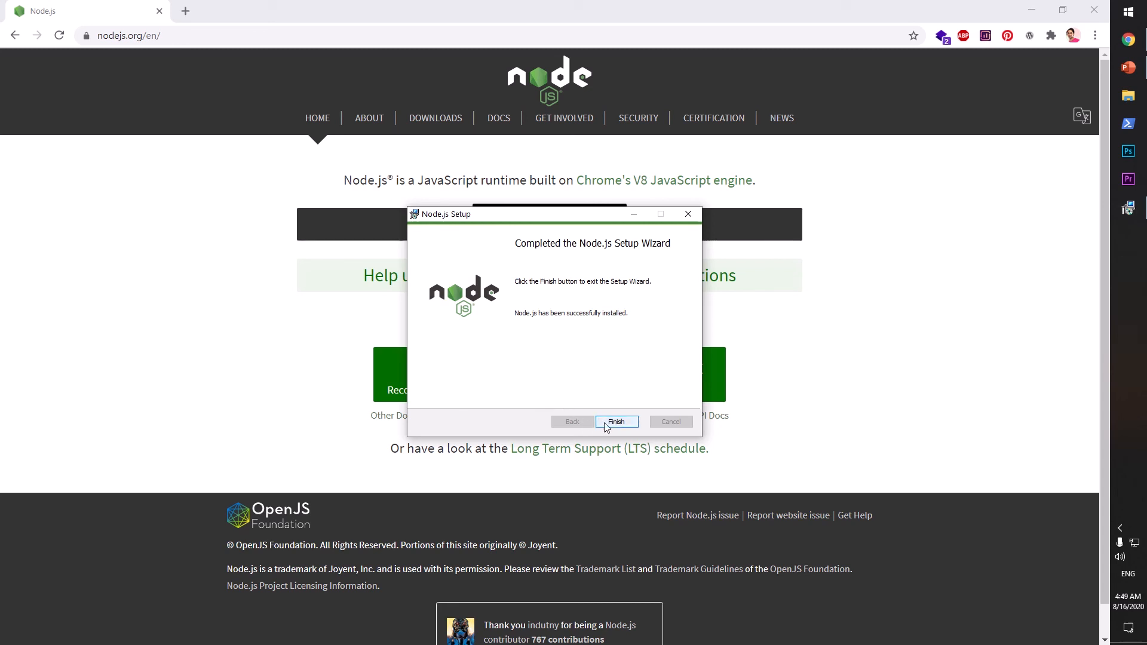
click(616, 422)
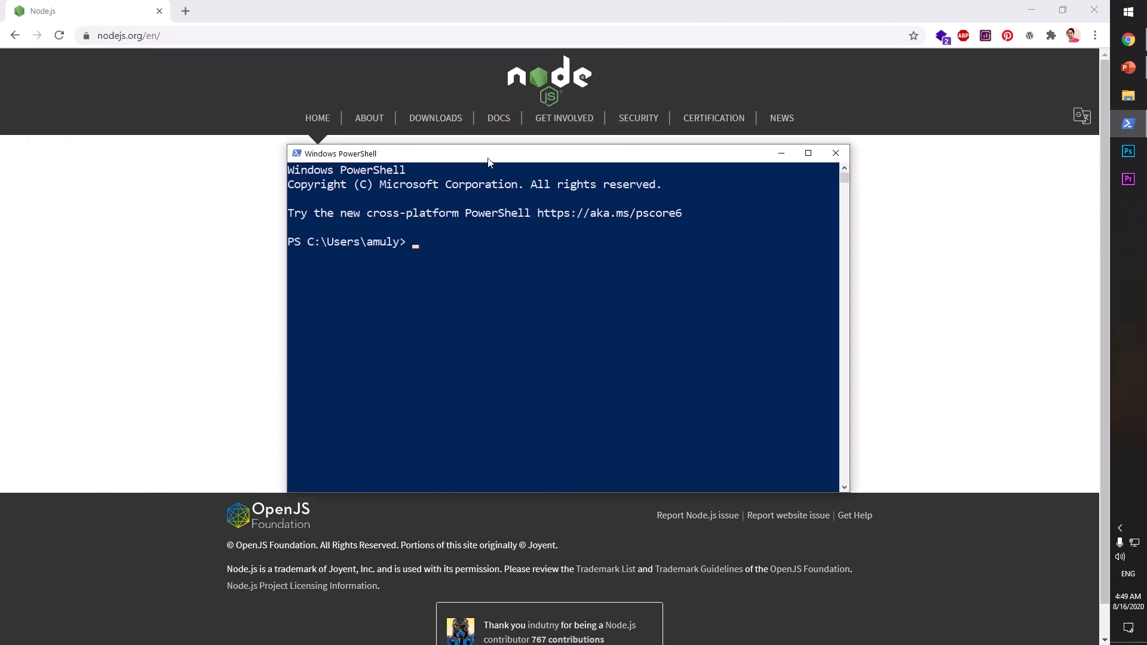
Start the Node.js v12.18.3 REPL and evaluate 34+343 to 377.
text(node)
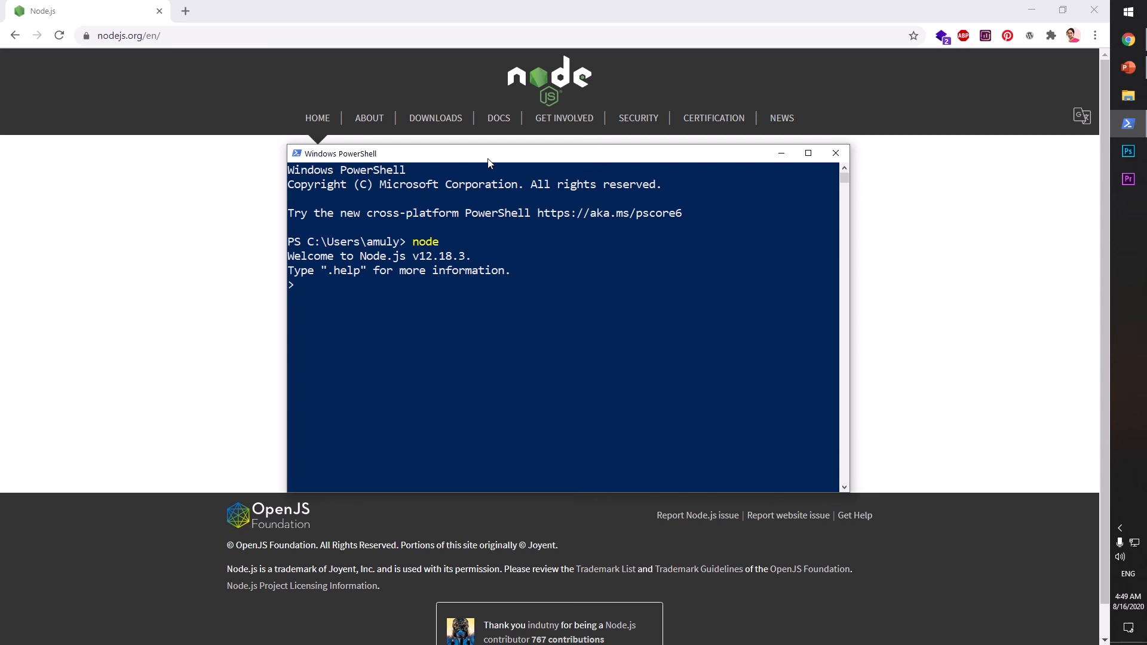
text(34)
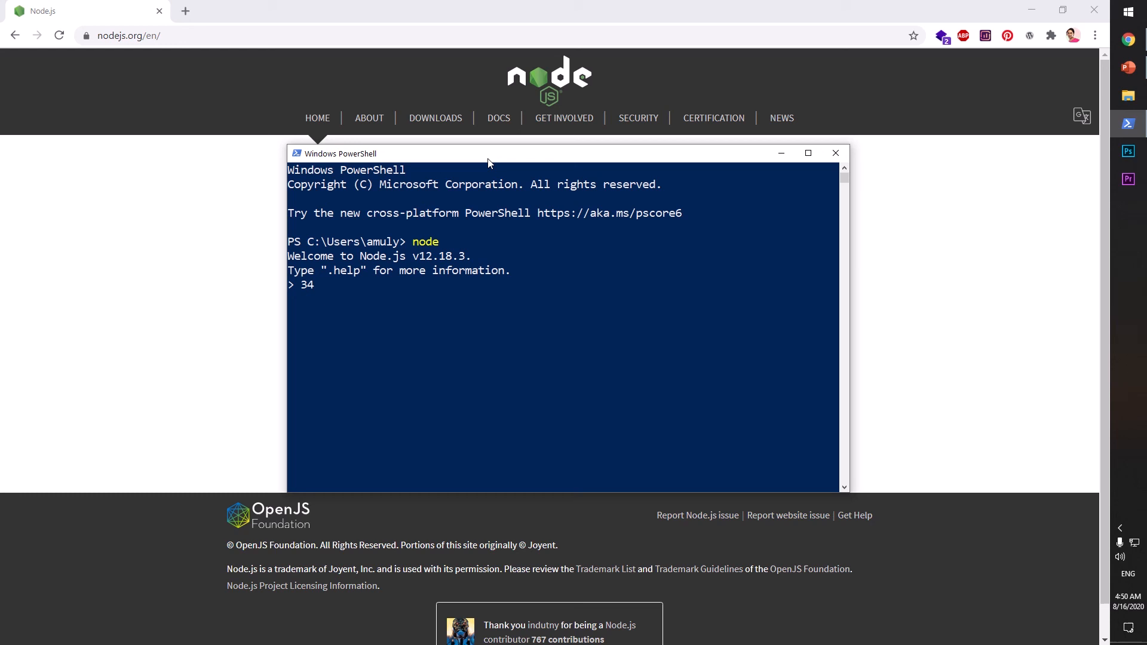
text(+343)
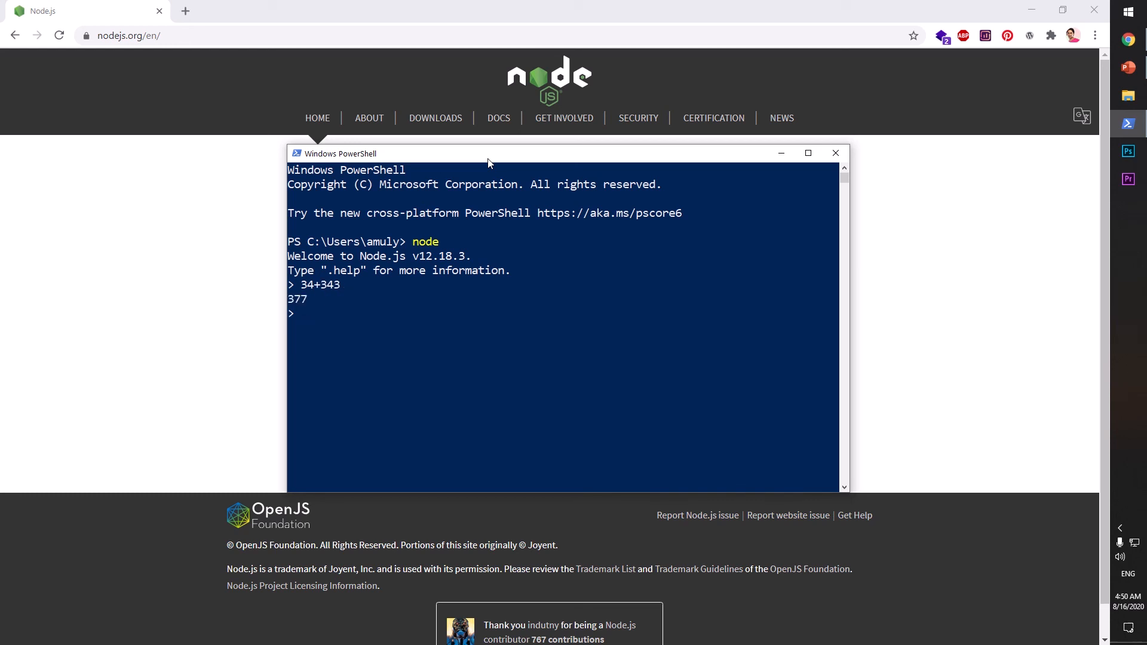
Print Hello world with console.log("Hello world") in the REPL.
text(console)
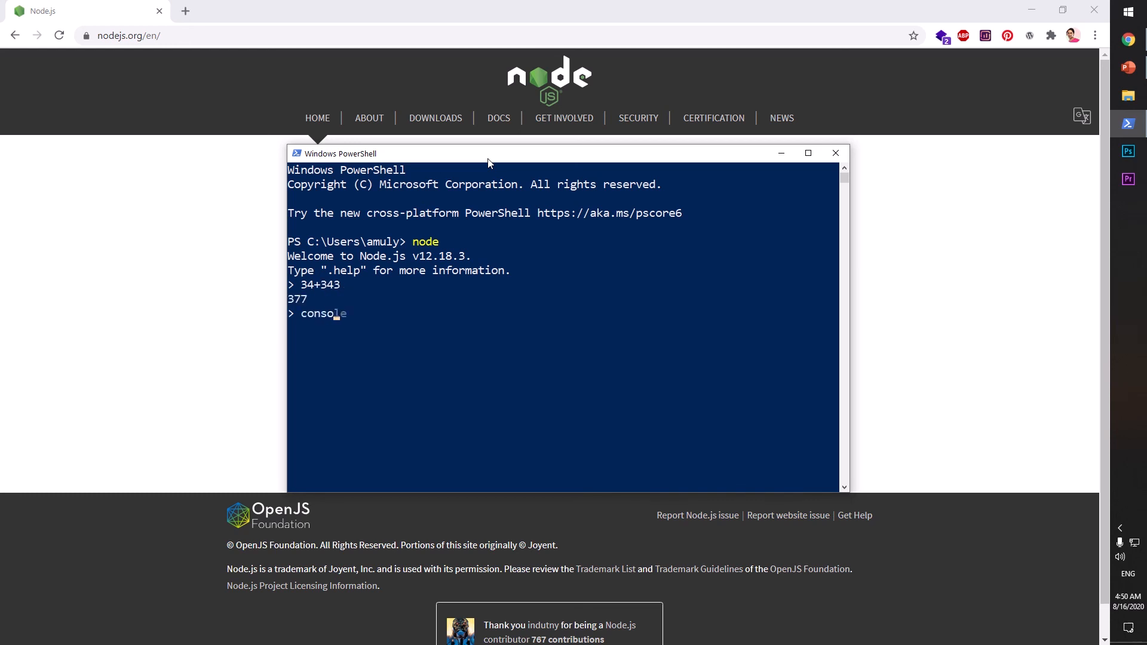
text(.log)
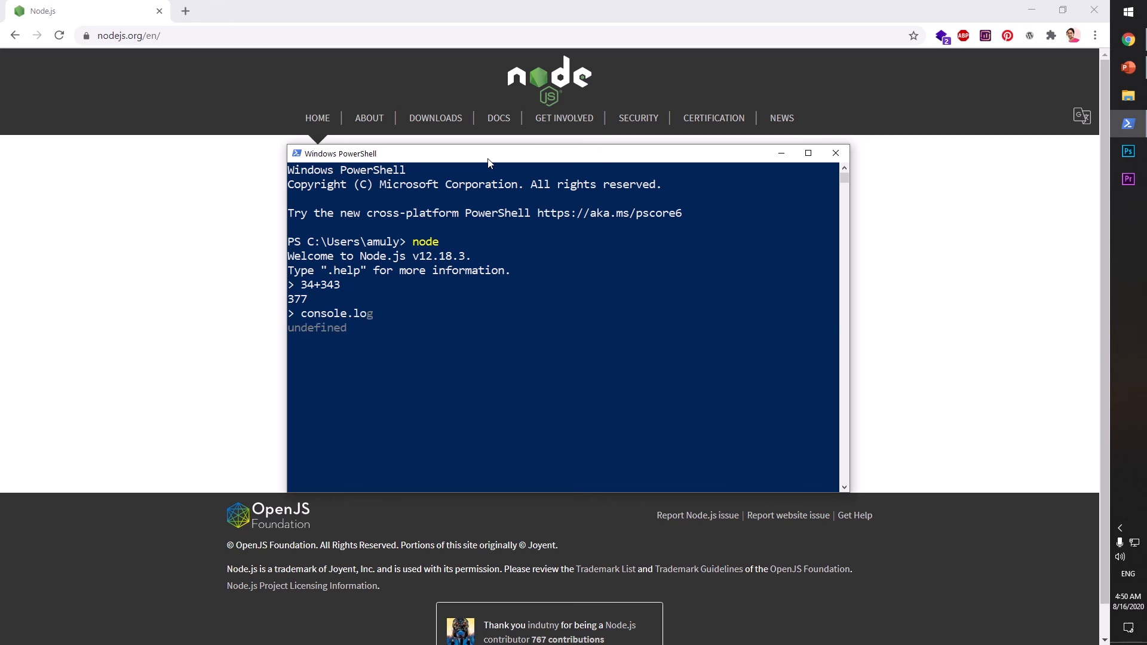
text(())
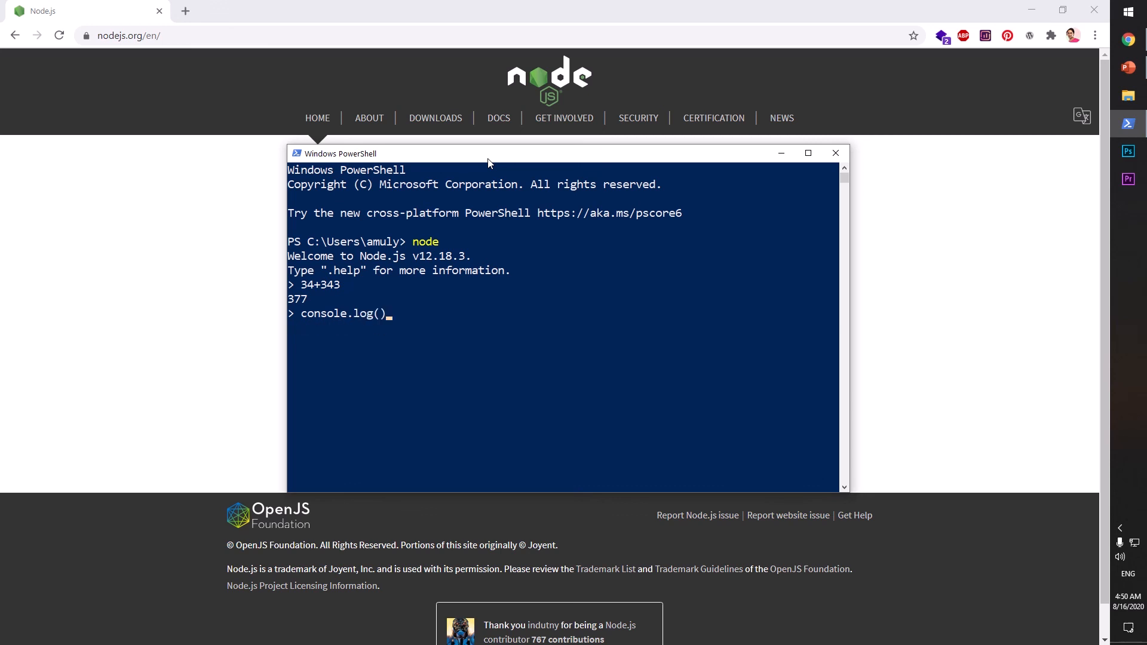
text("Hello)
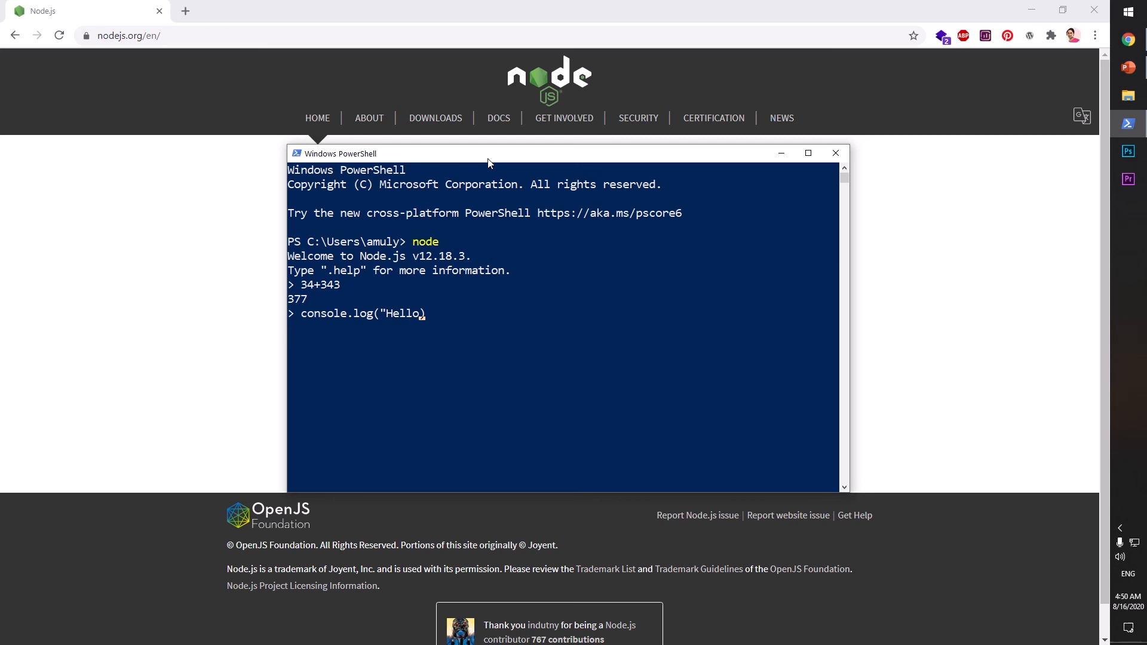
text(world"))
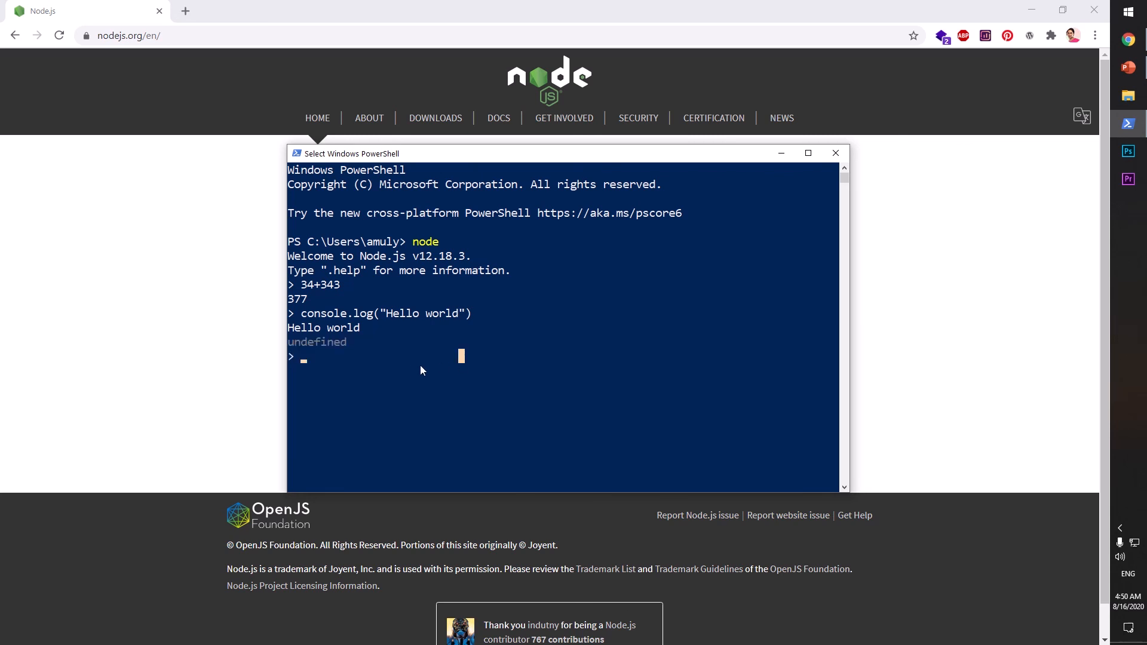
mouse_move(481, 360)
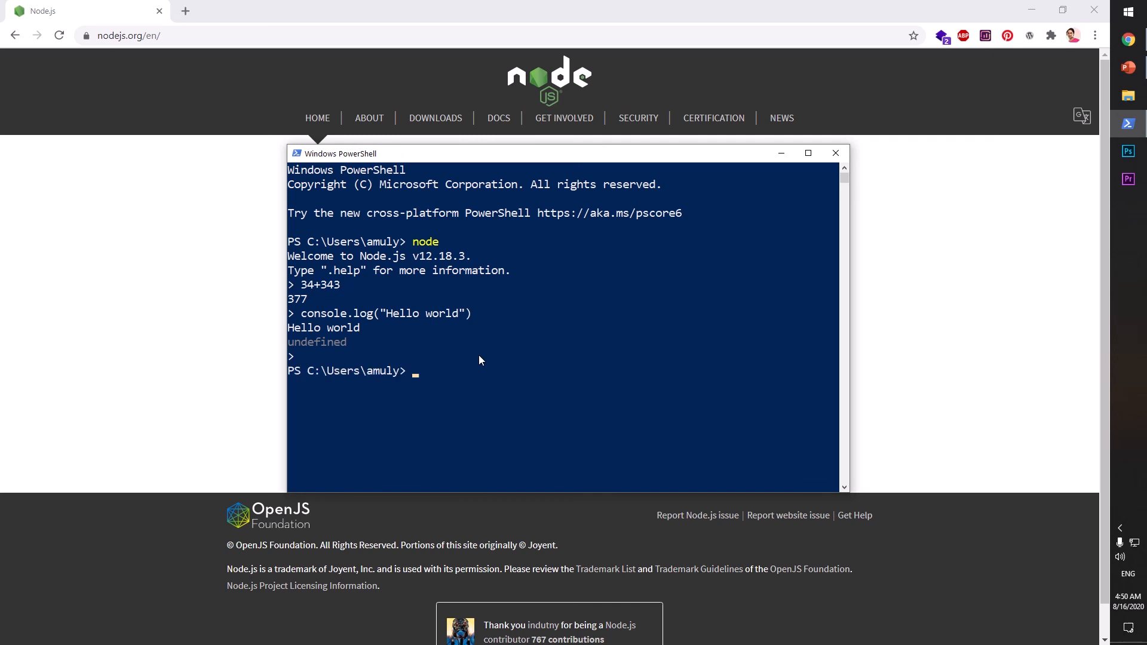
Check versions: npm -v reports 6.14.6 and node -v reports v12.18.3.
text(no)
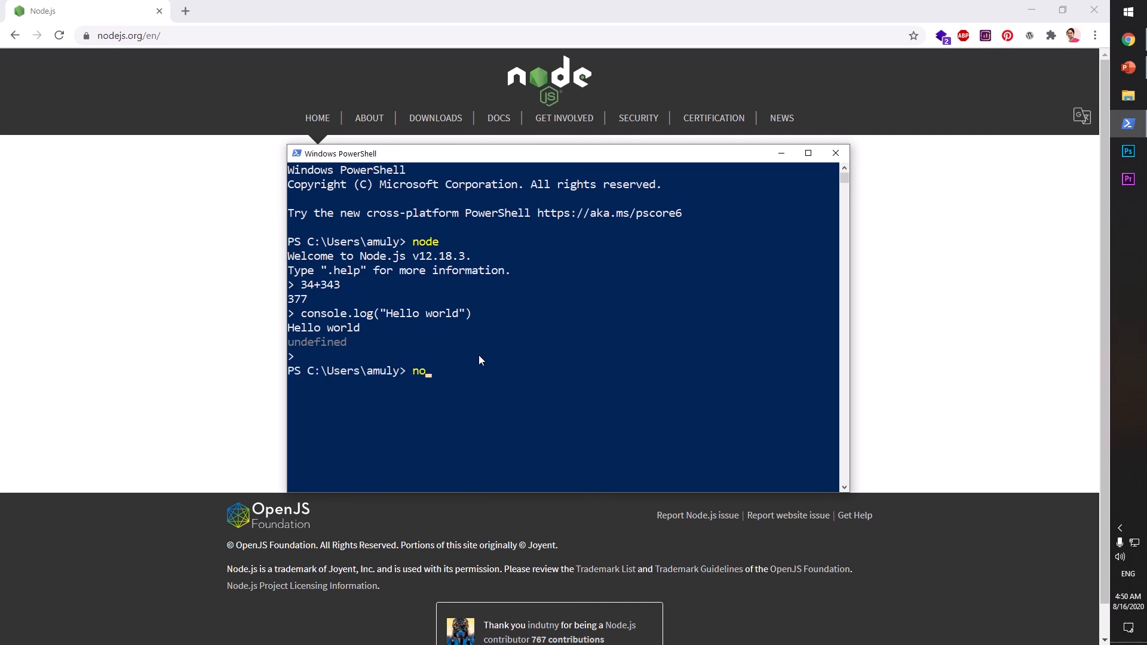
text(pm)
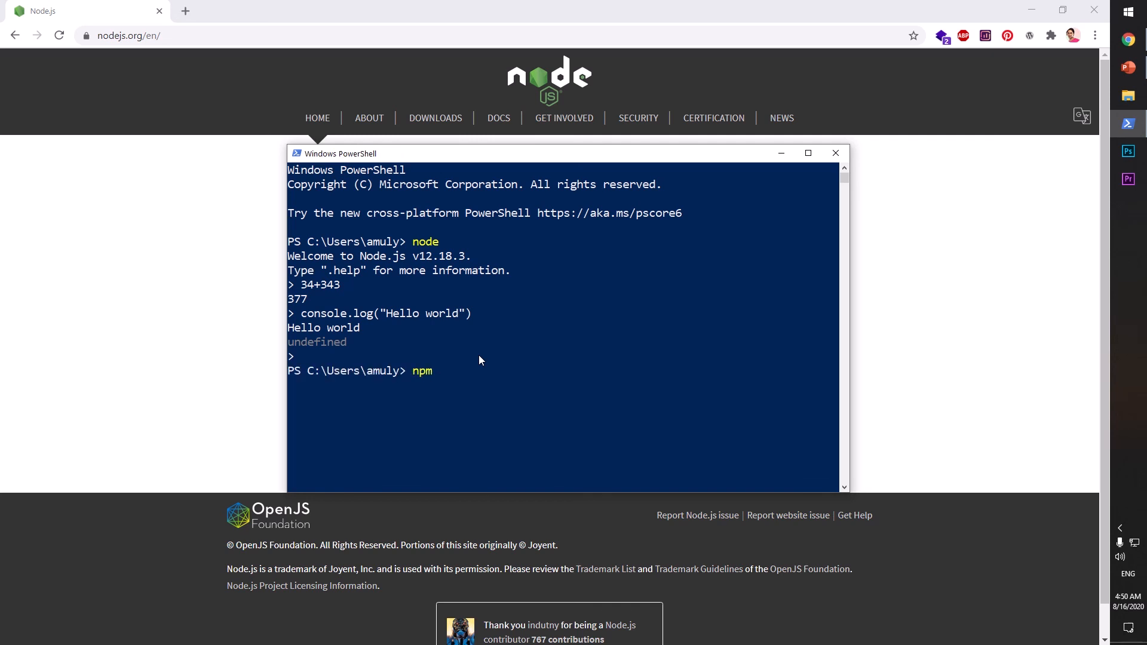
text(-v)
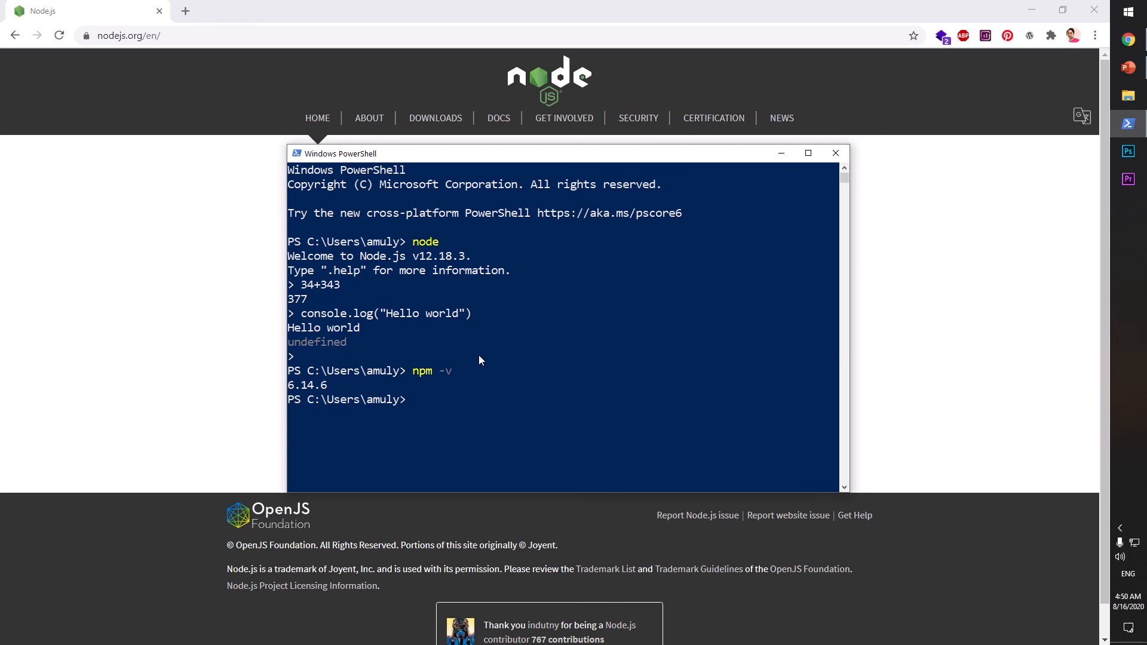
text(node -v)
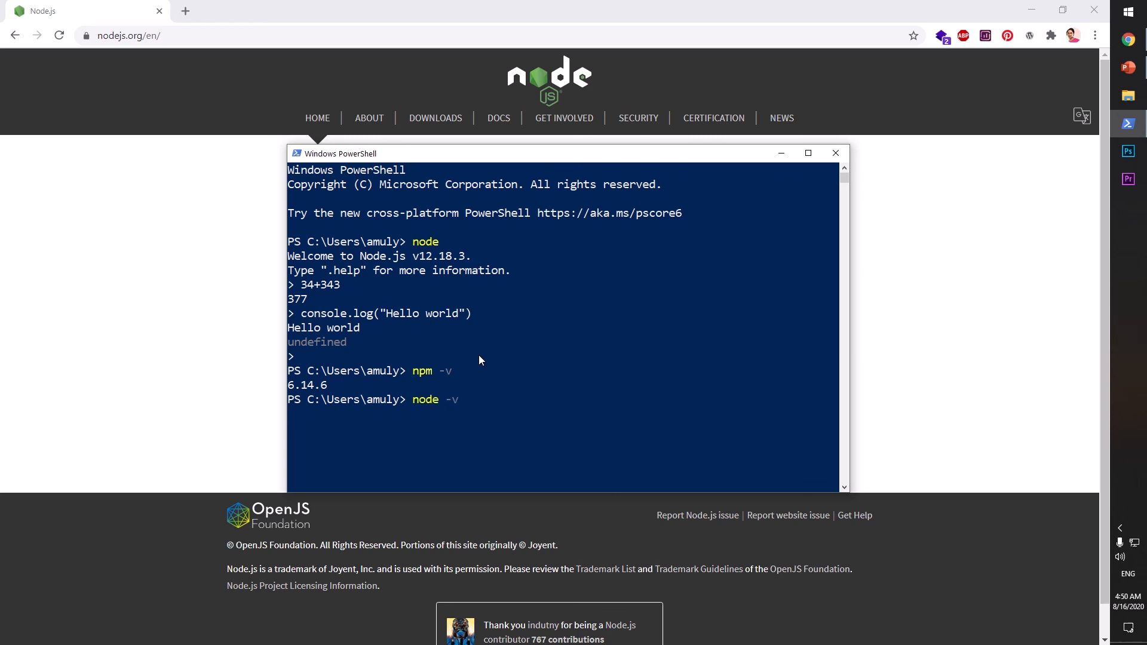
key(Enter)
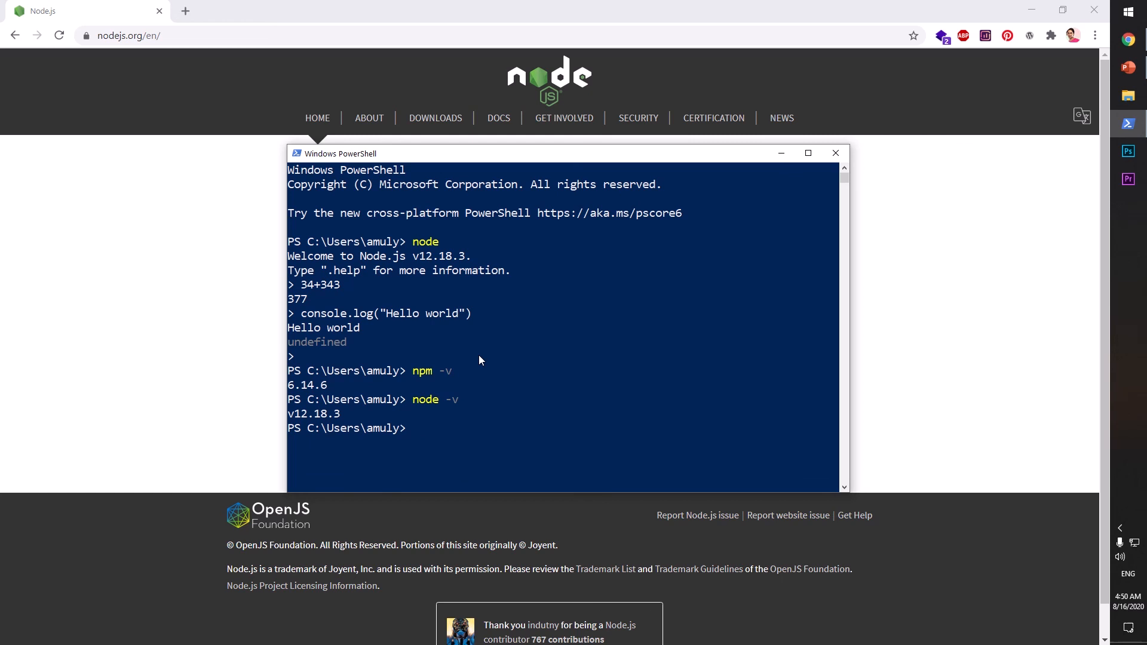
Install yarn 1.22.4 globally via npm, attempt yarn -v, then close PowerShell.
text(npm install -)
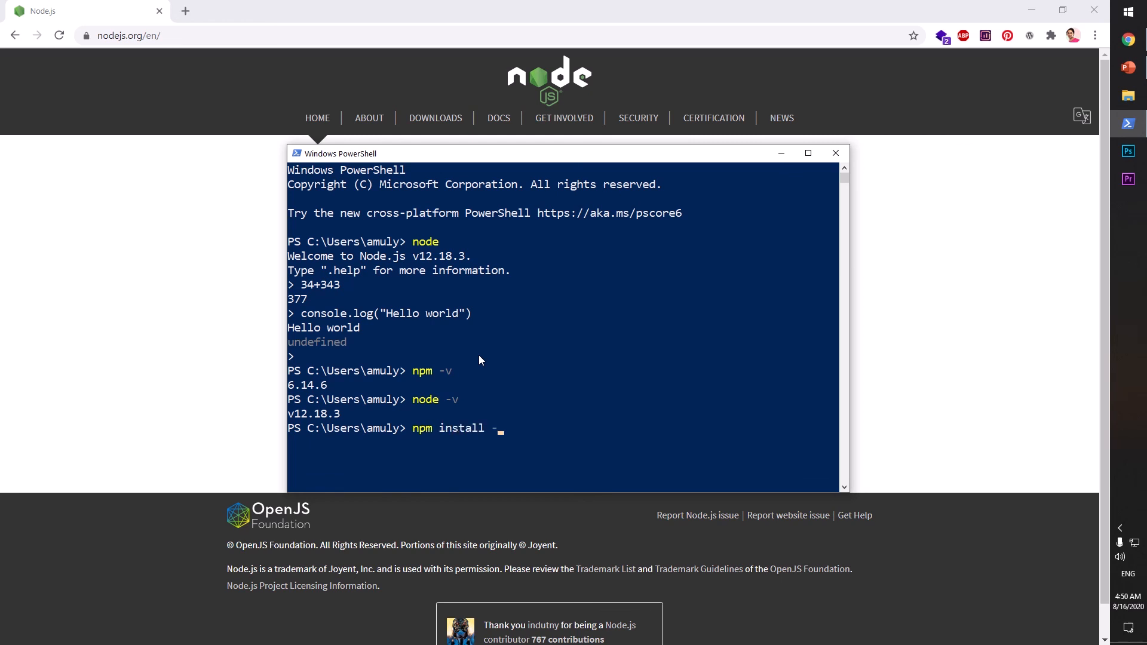
text(g yarn)
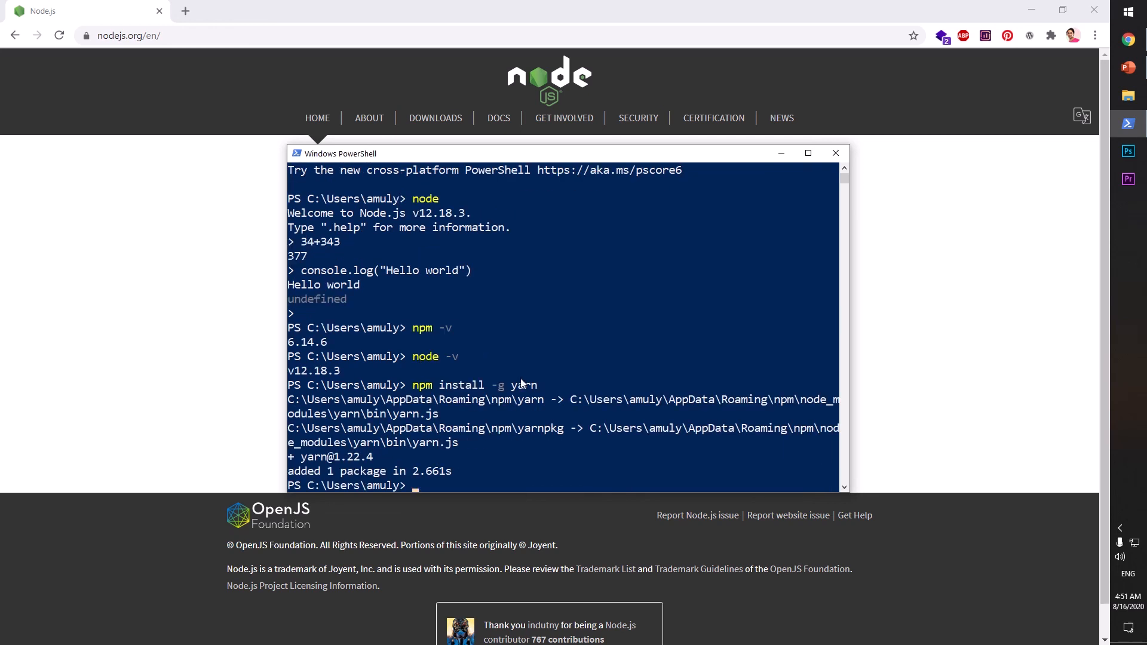
text(y)
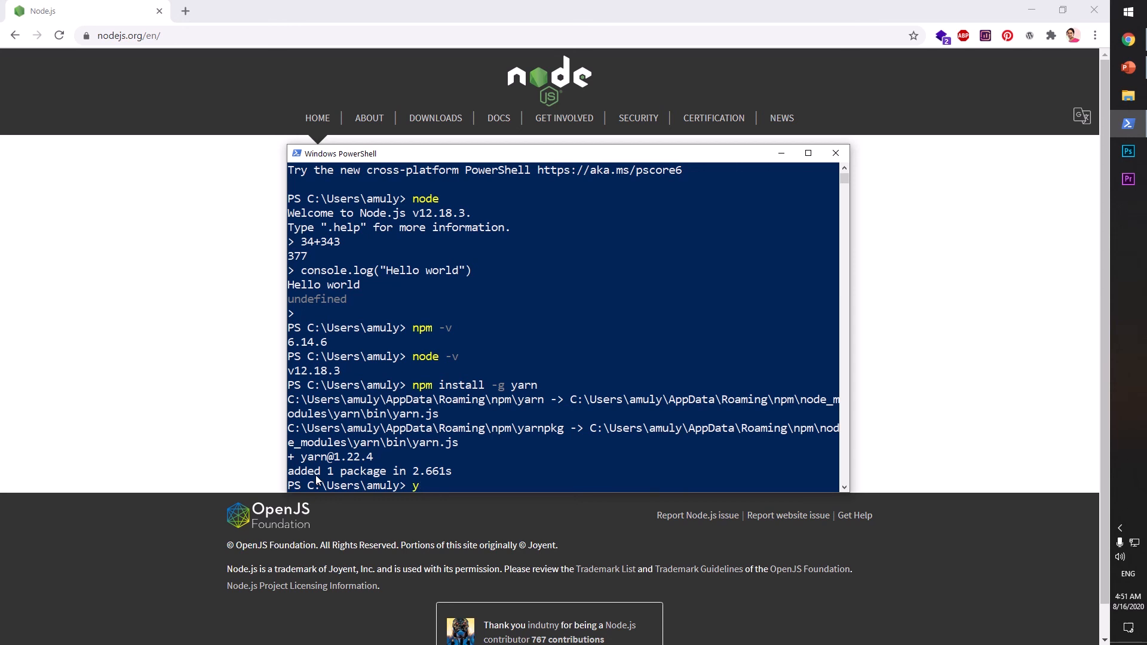
text(arn -v)
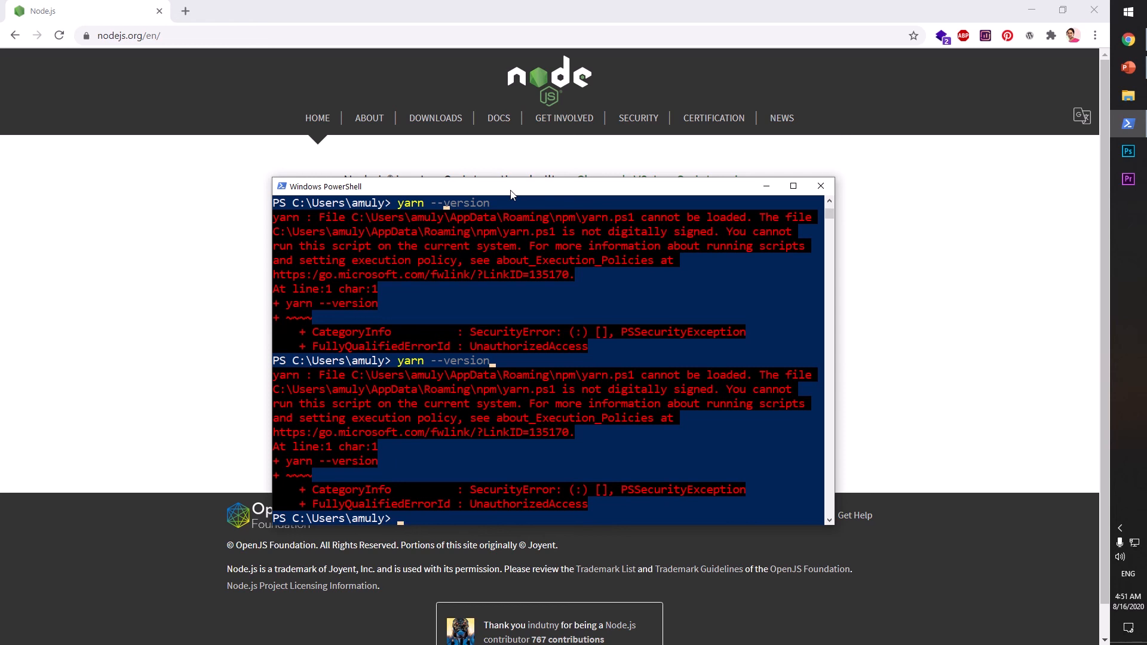
mouse_move(821, 186)
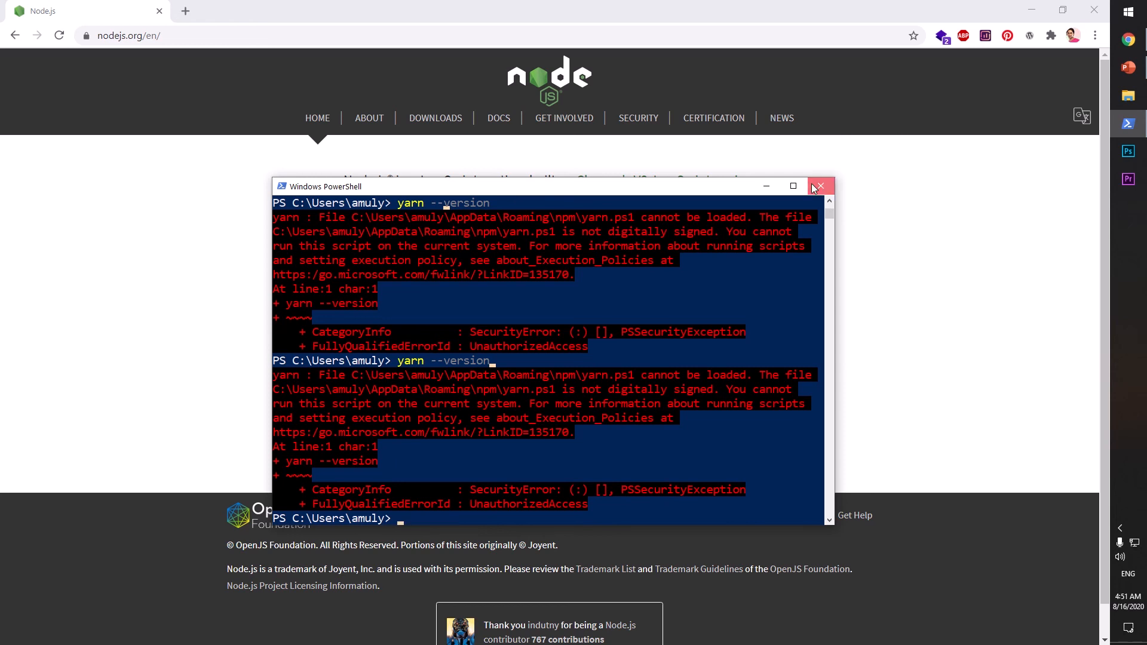
click(821, 186)
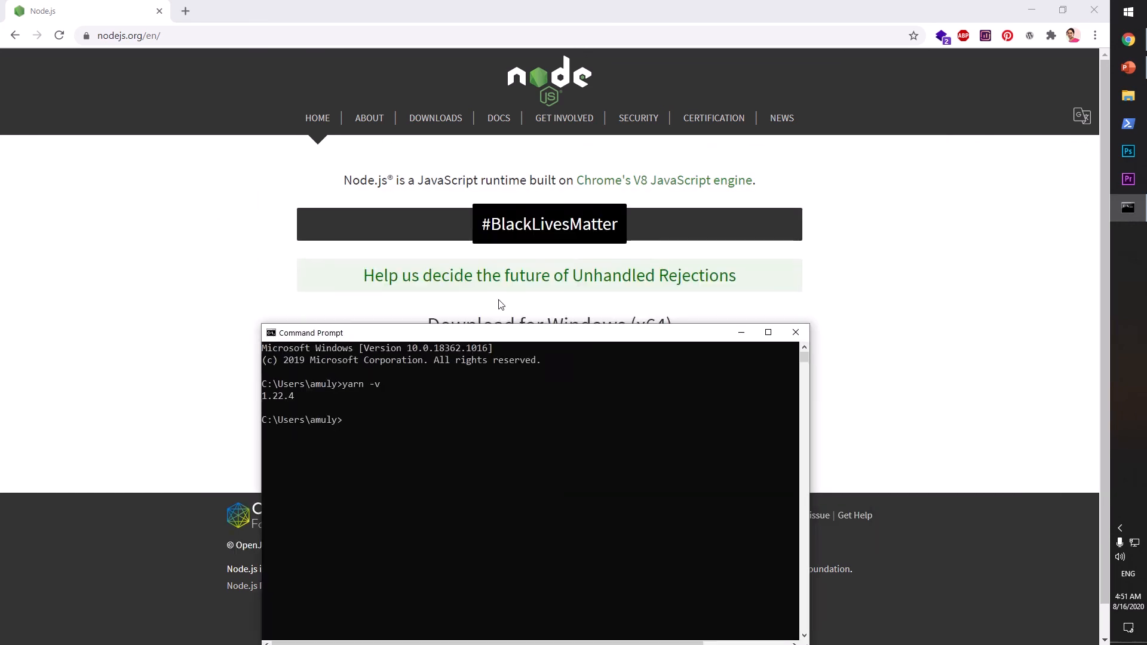
Confirm node -v reports v12.18.3 in Command Prompt, then close the window.
drag(309, 332, 409, 280)
text(npx -v)
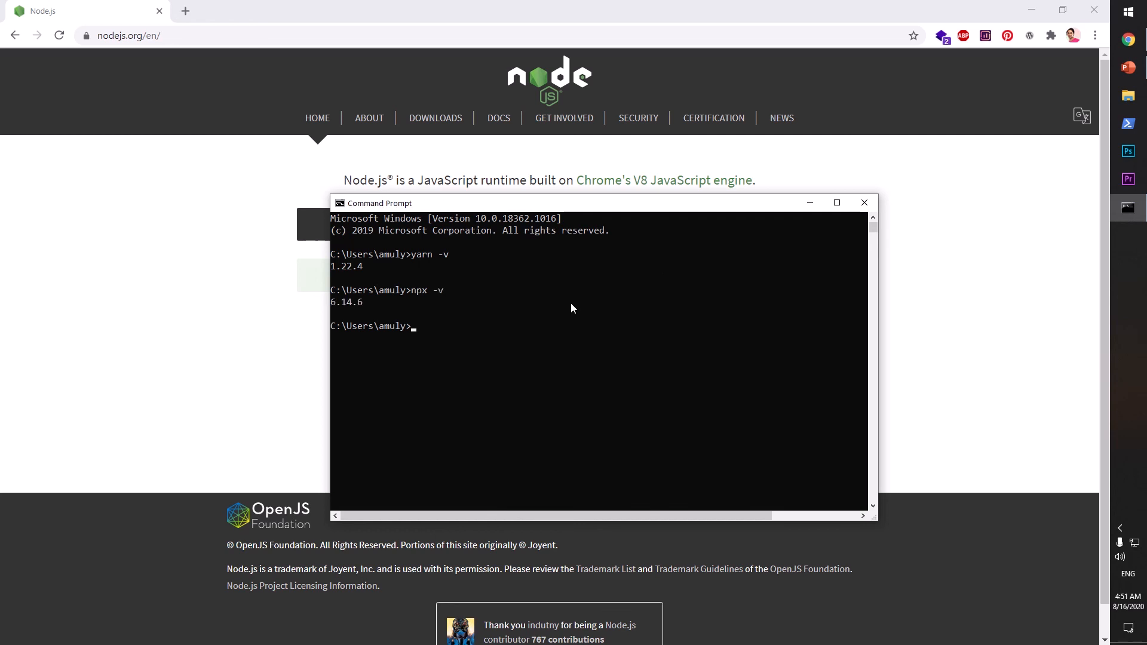
text(node -v)
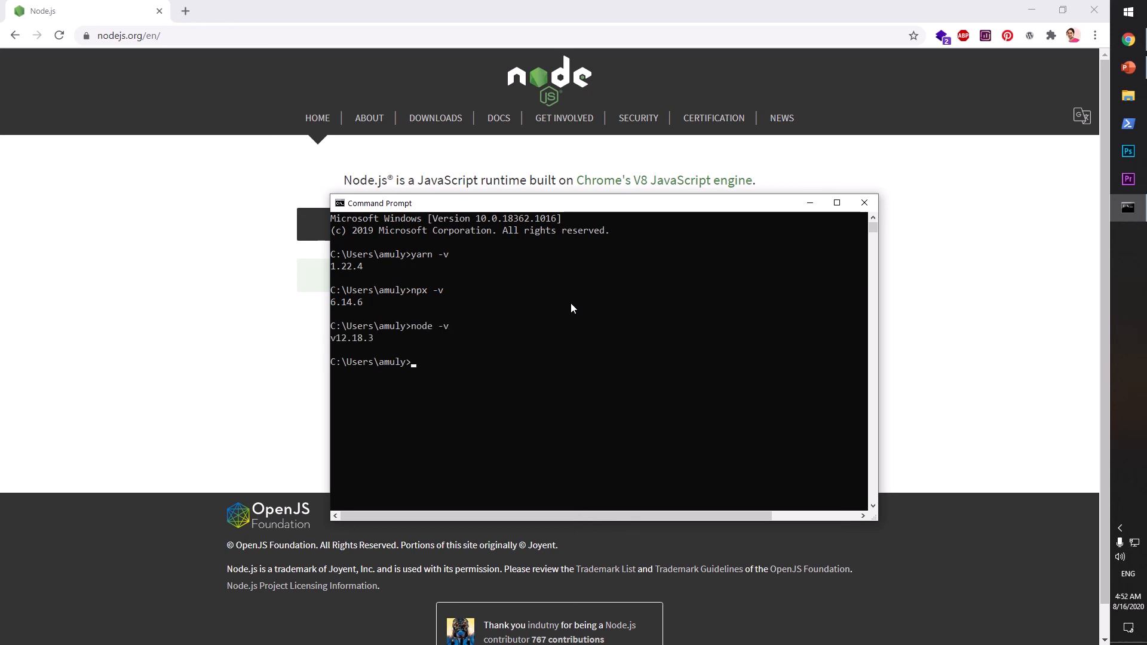
click(865, 202)
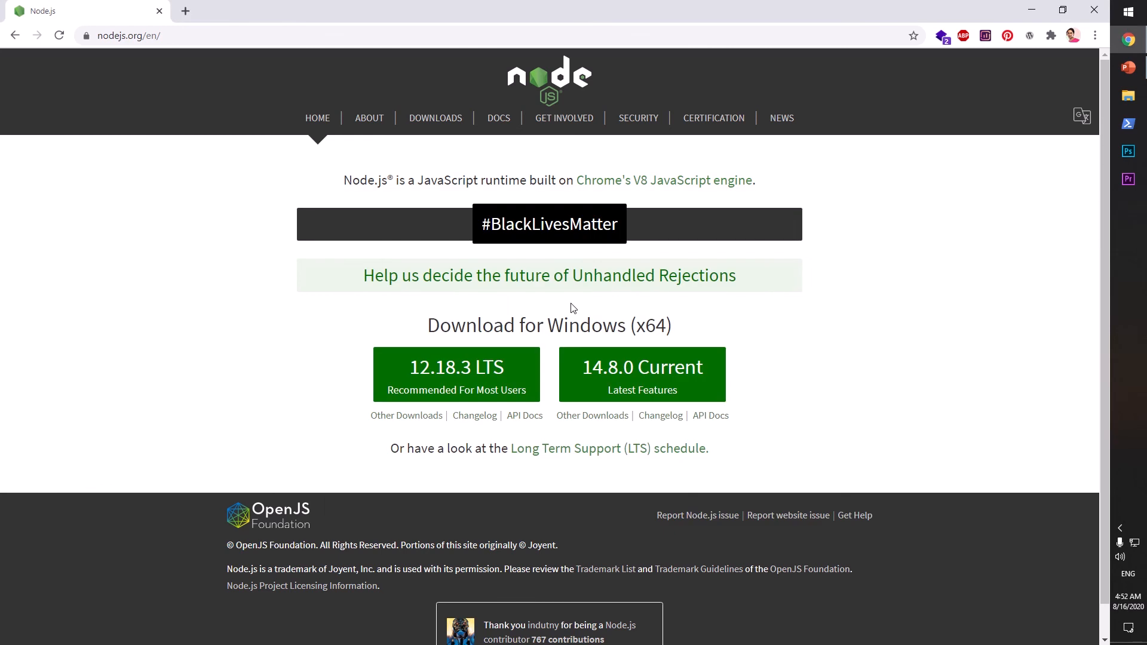